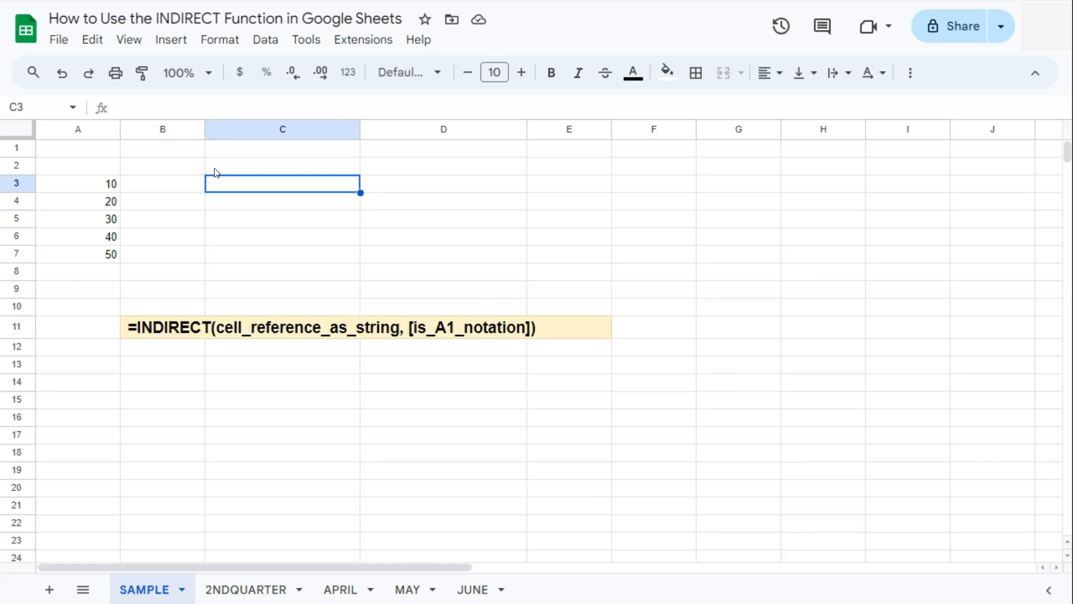
mouse_move(124, 159)
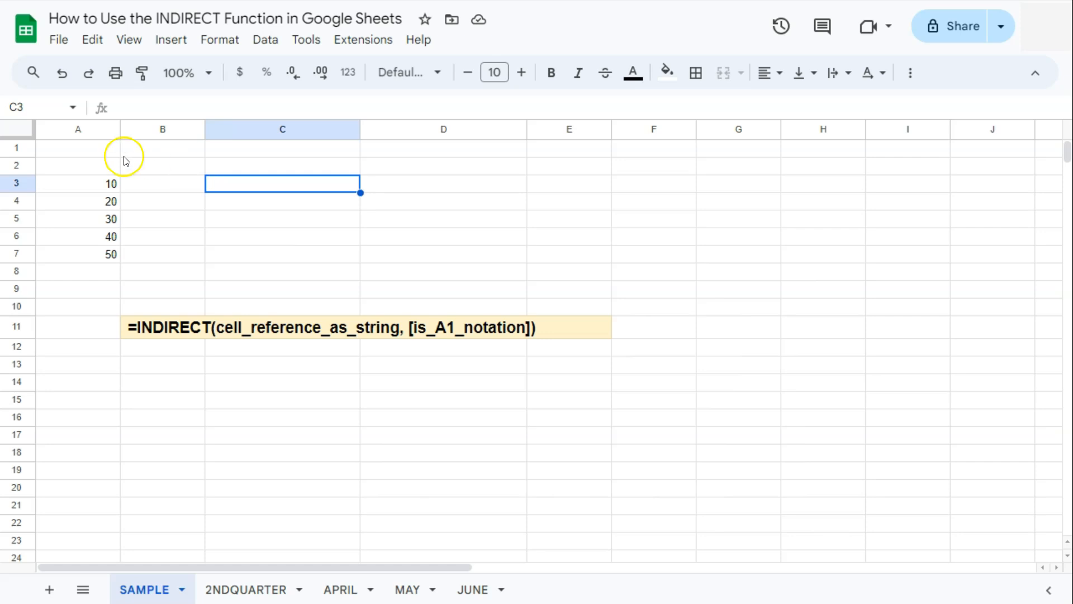
Step: Enter =SUM(A3:A7) in C3 to total the 10–50 values, returning 150
drag(77, 183, 94, 253)
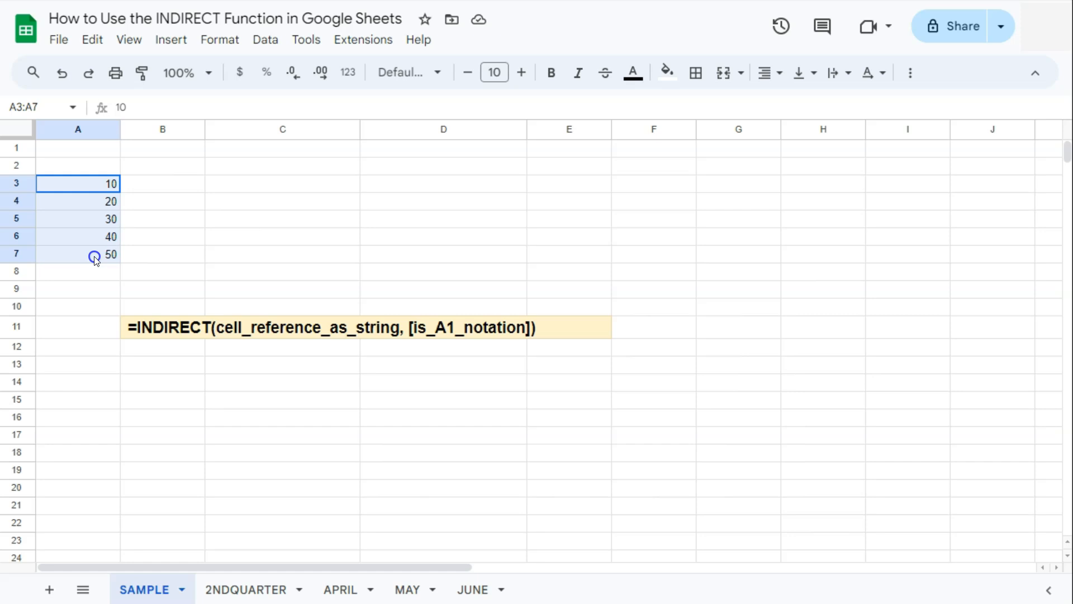
click(281, 182)
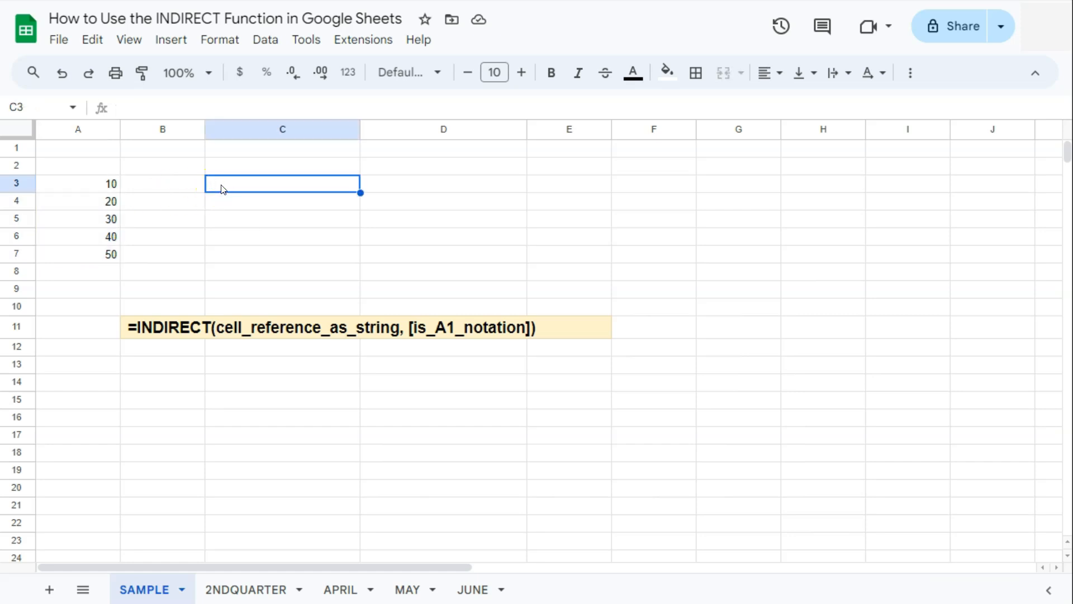
text(=)
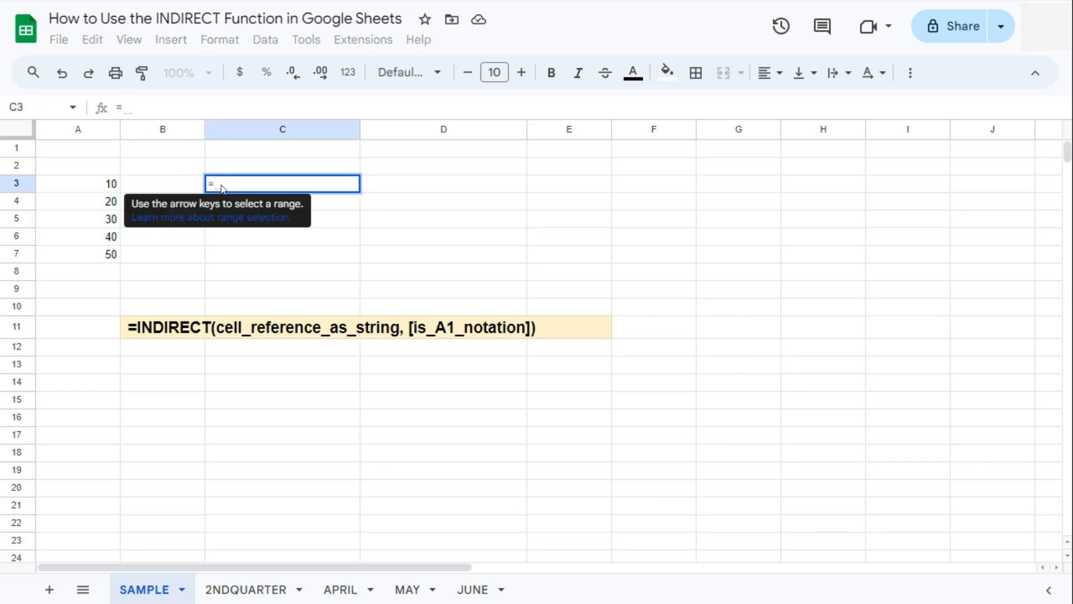
text(sum)
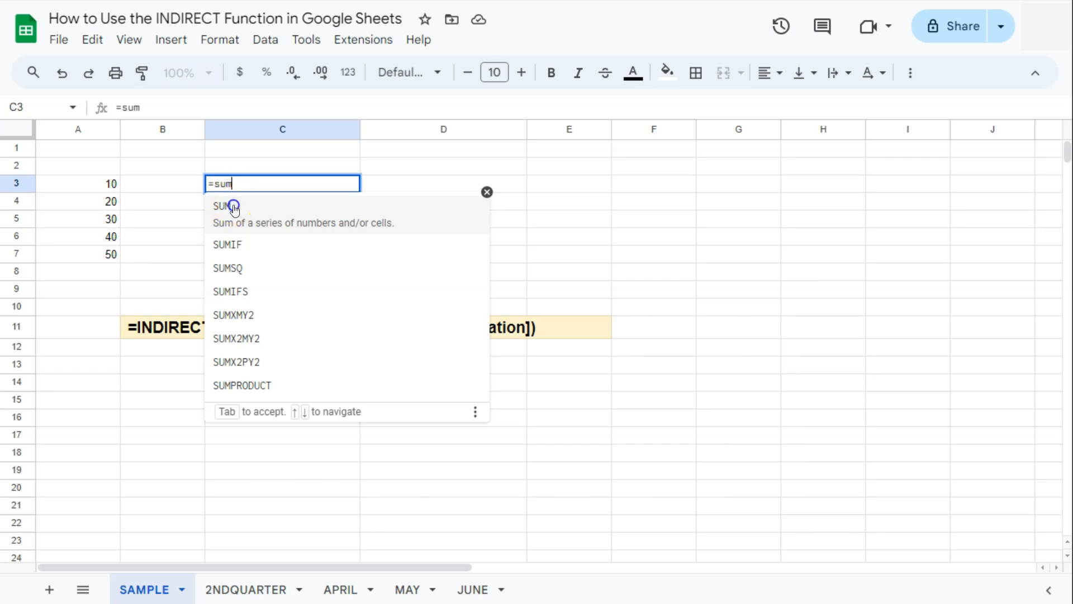
drag(79, 183, 78, 253)
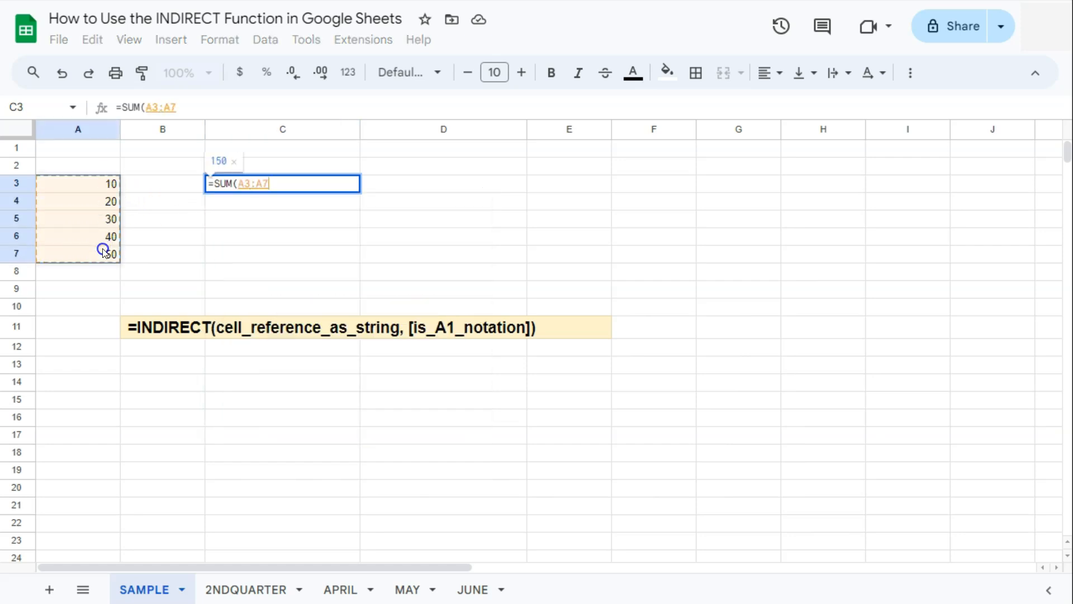
key(Enter)
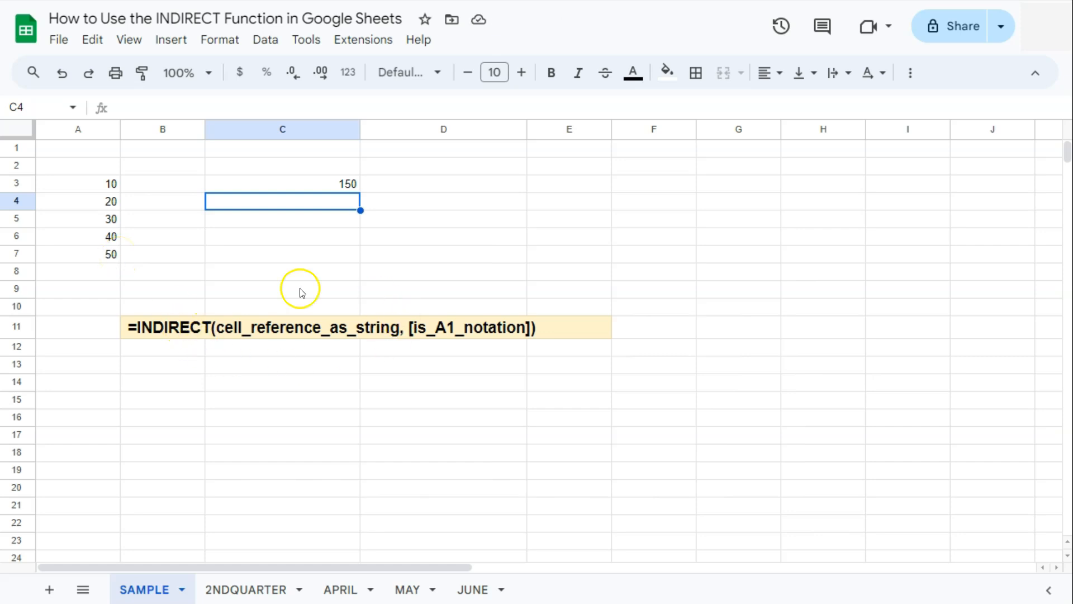
mouse_move(219, 334)
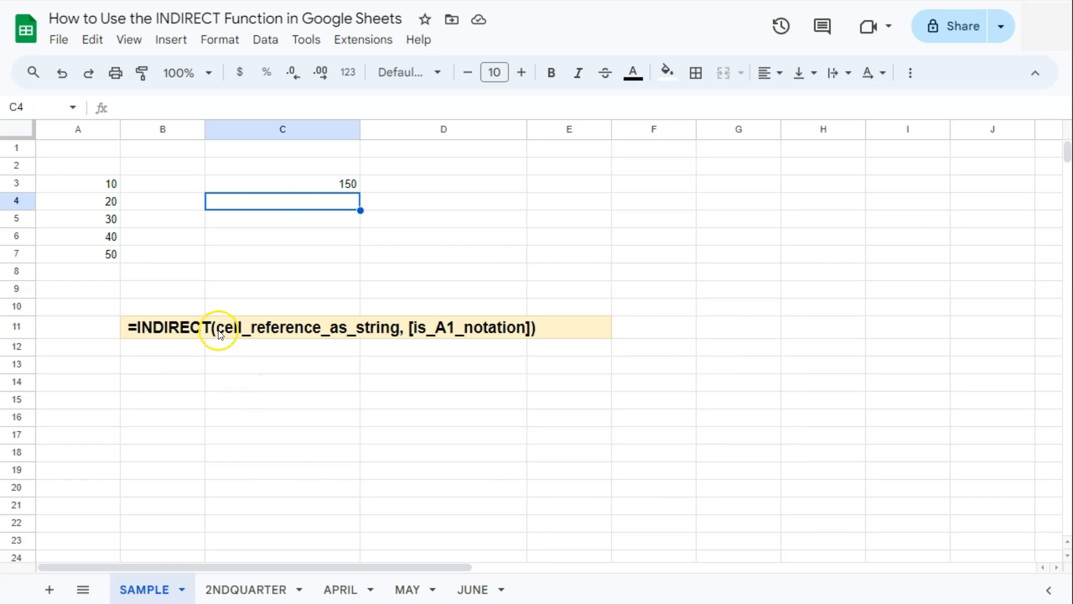
mouse_move(376, 331)
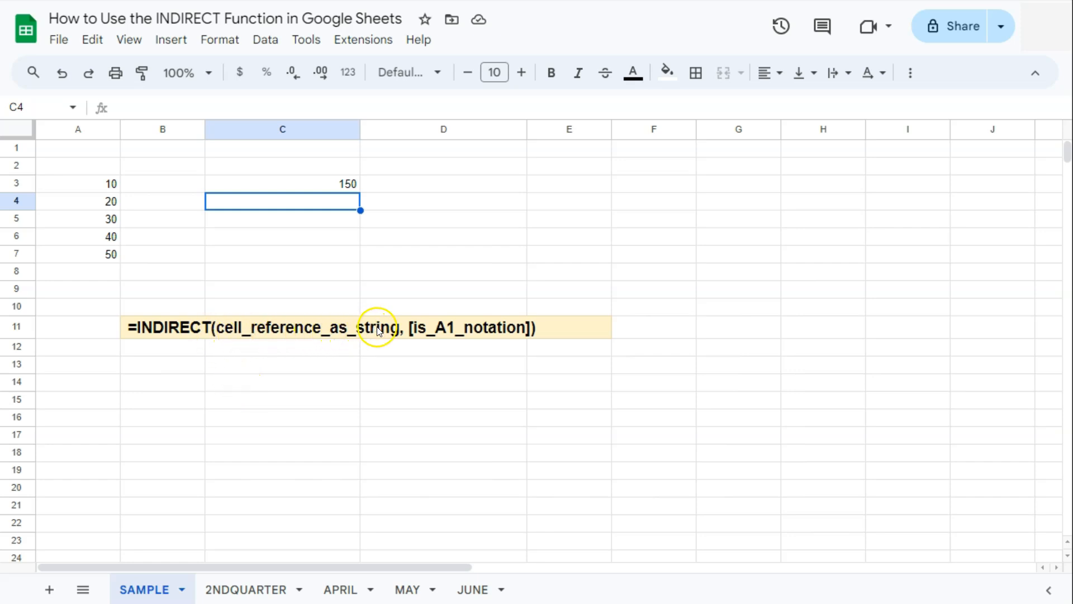
Step: Write the range address A3:A7 as plain text in B3, then reopen C3's SUM formula
drag(77, 183, 97, 254)
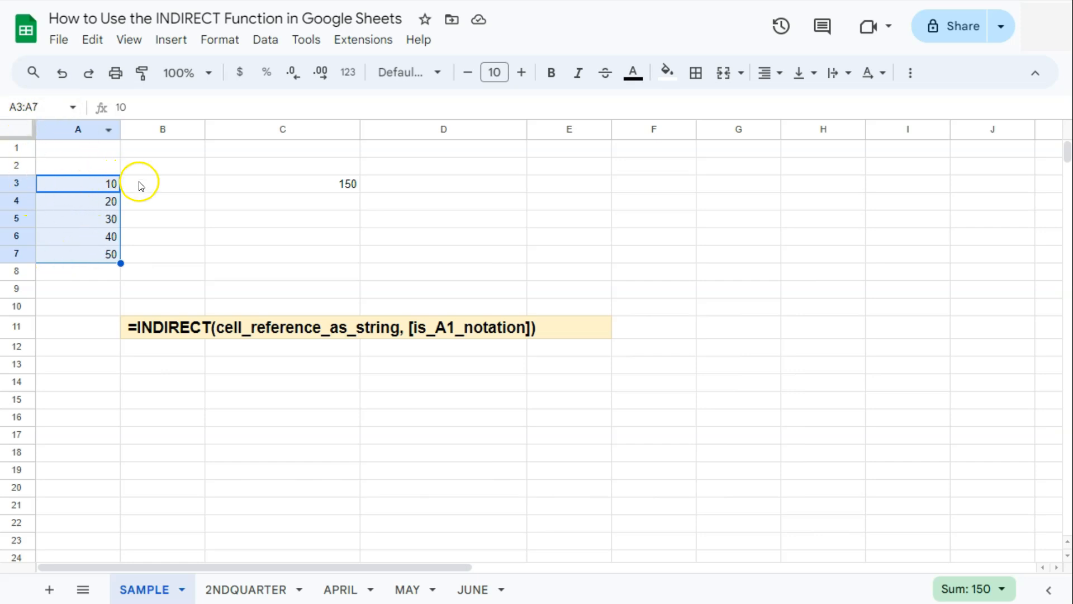
text(A3:A7)
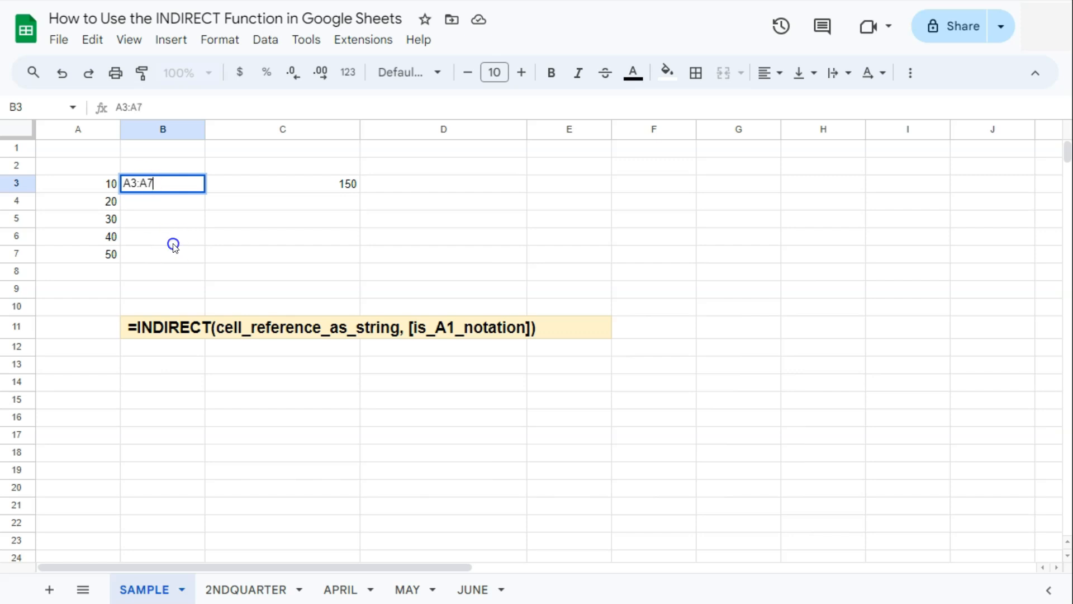
click(162, 236)
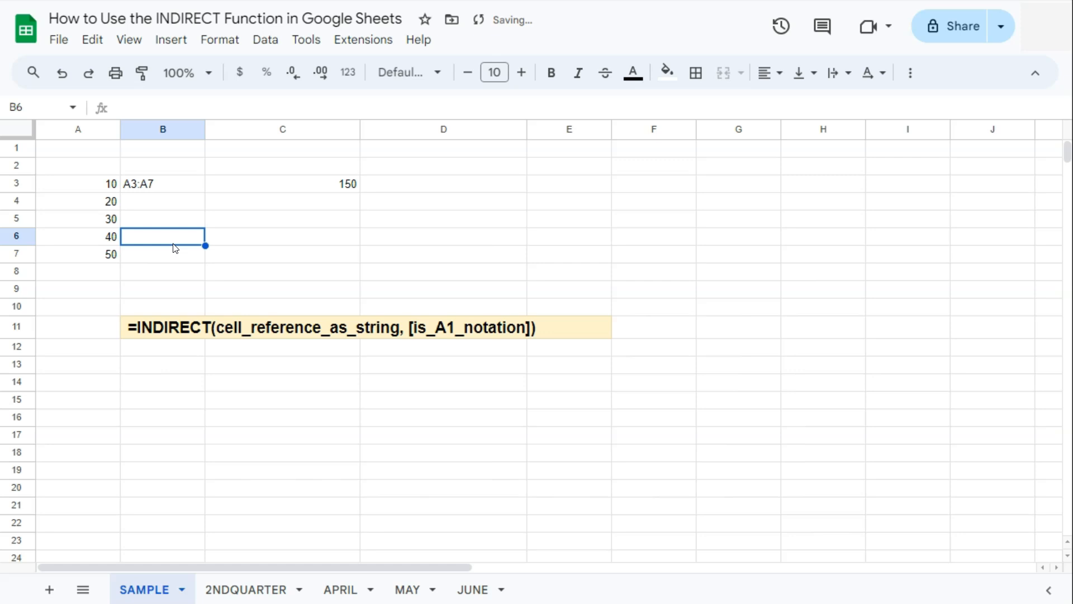
click(282, 201)
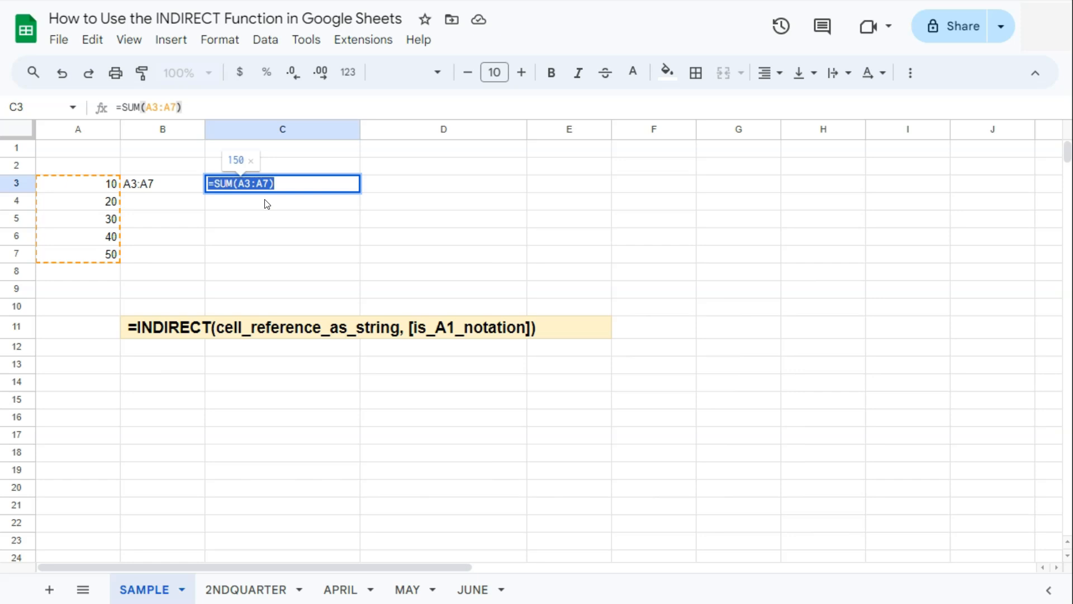
Step: Enter =SUM(INDIRECT(B3)) in C4 so the A3:A7 text in B3 totals 150
key(enter)
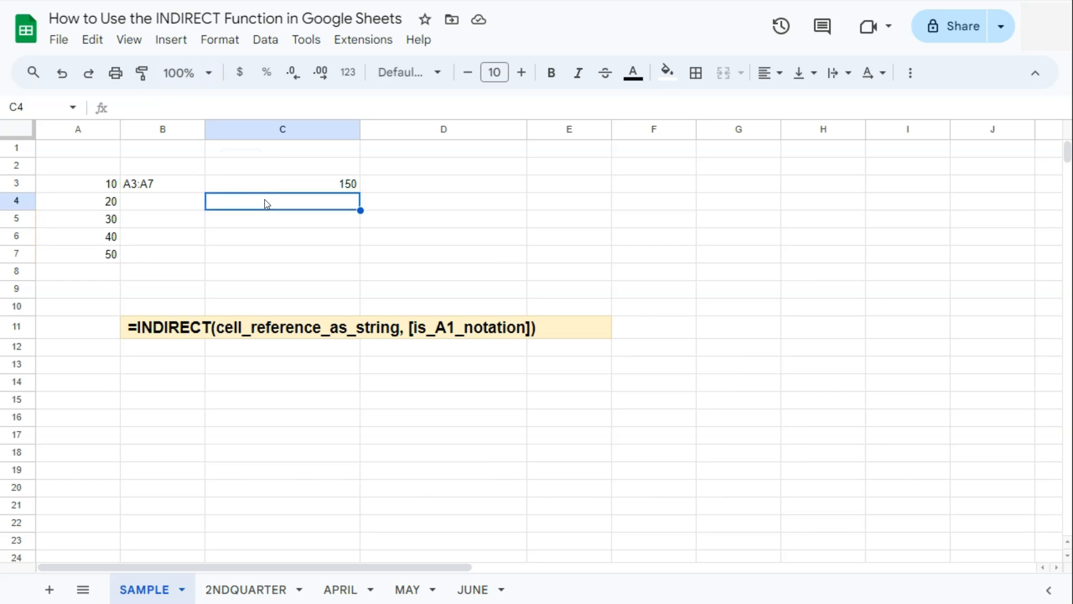
text(=SUM)
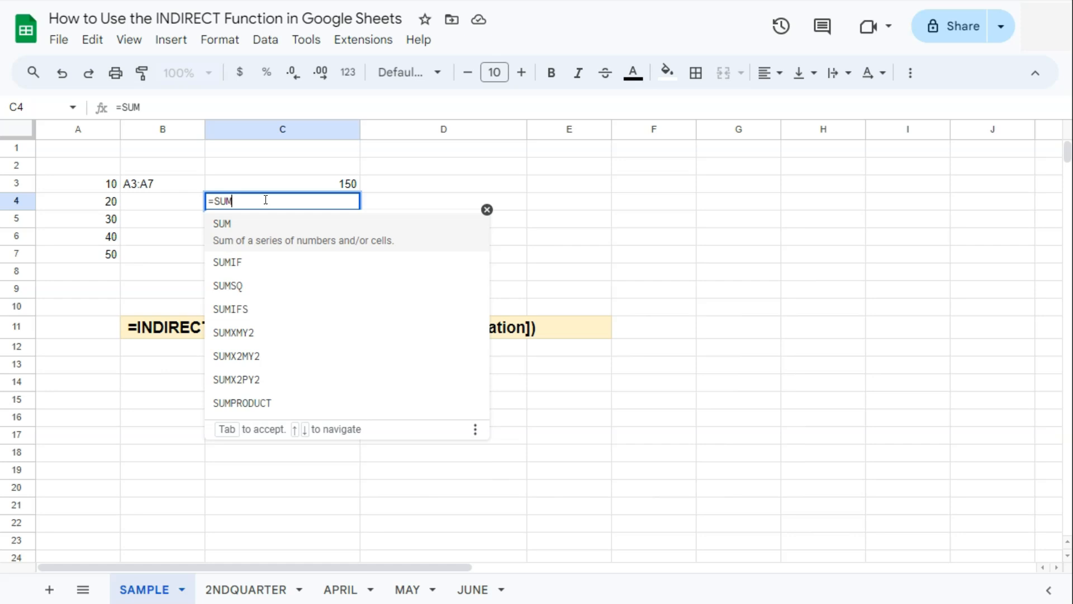
text((IN)
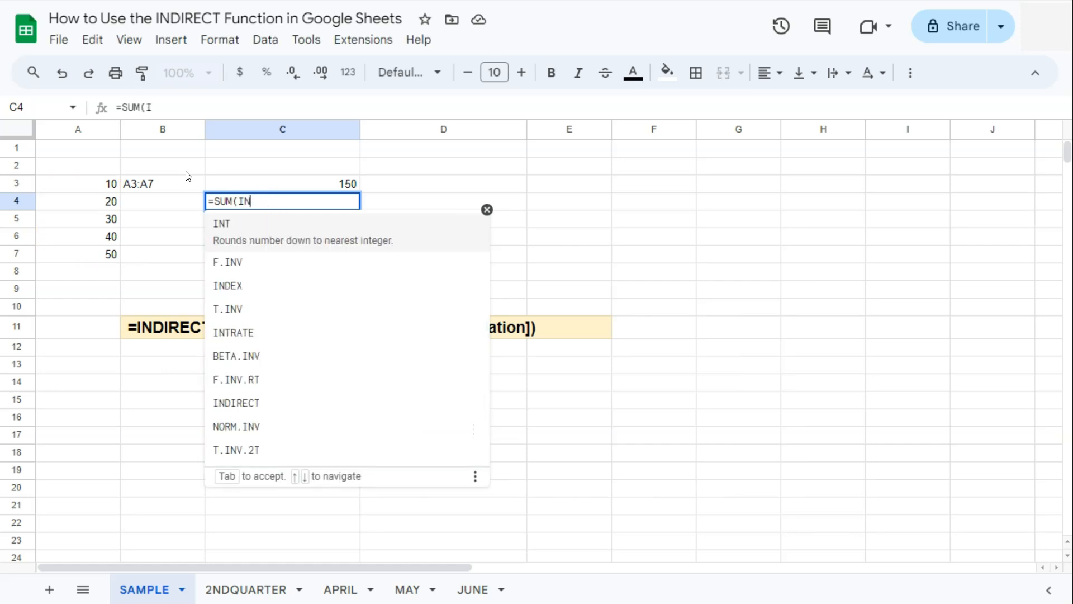
text(NDIRECT()
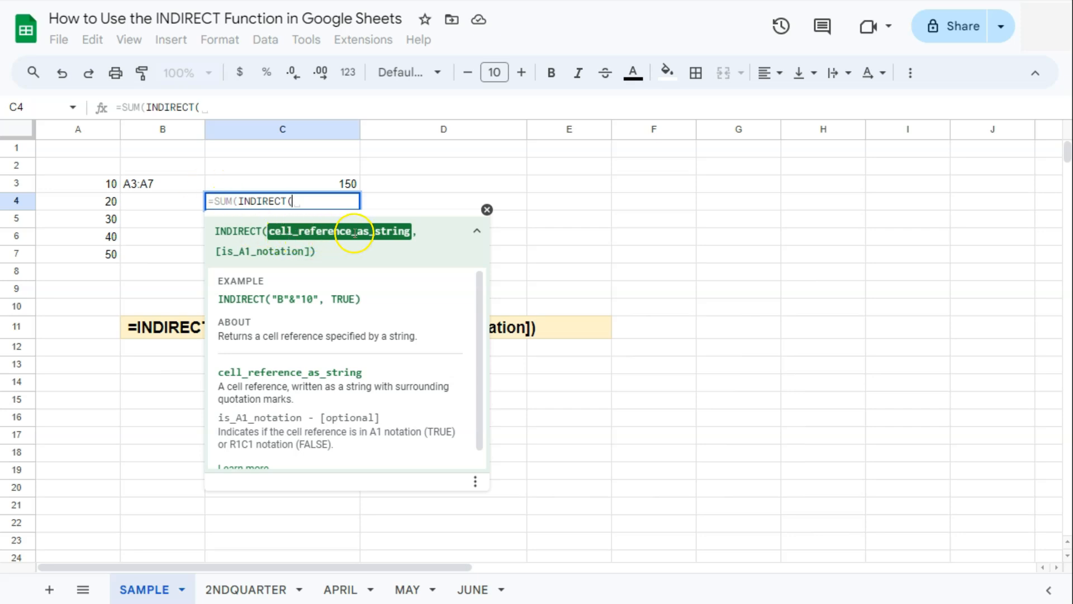
mouse_move(149, 186)
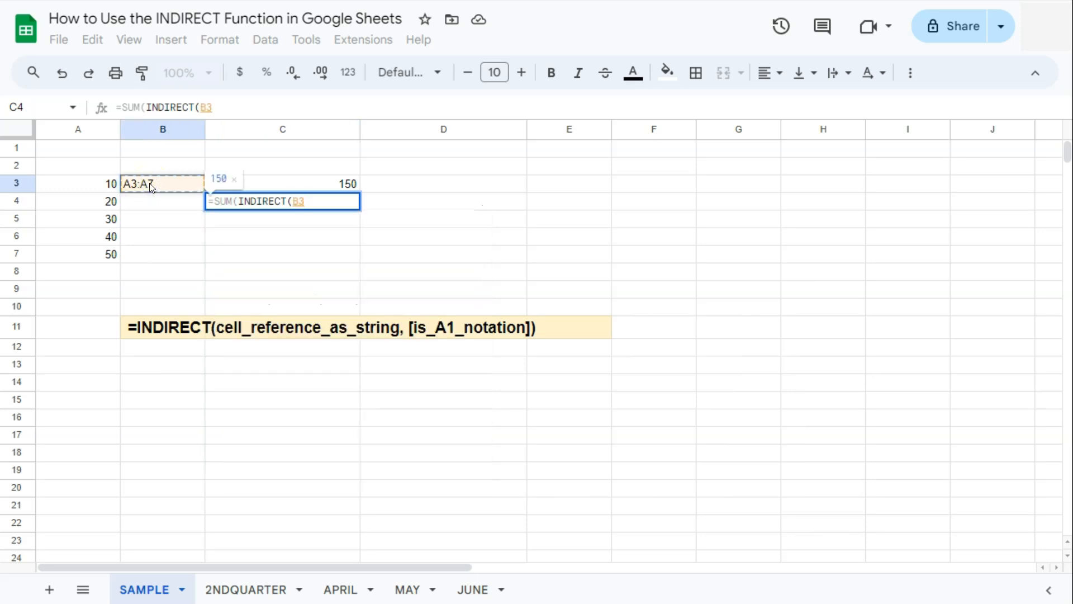
text()))
key(enter)
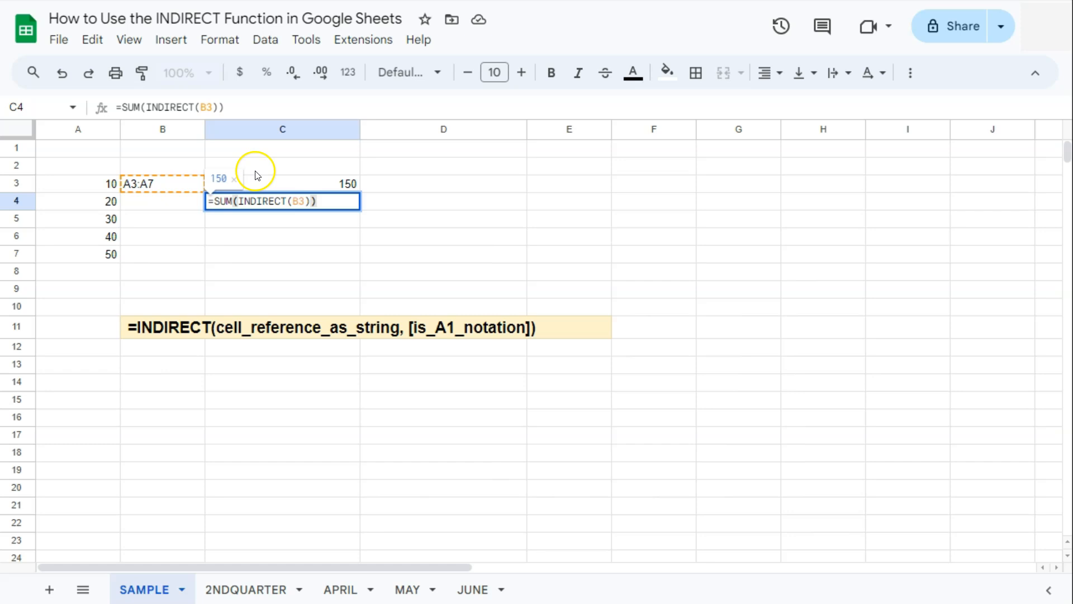
mouse_move(142, 190)
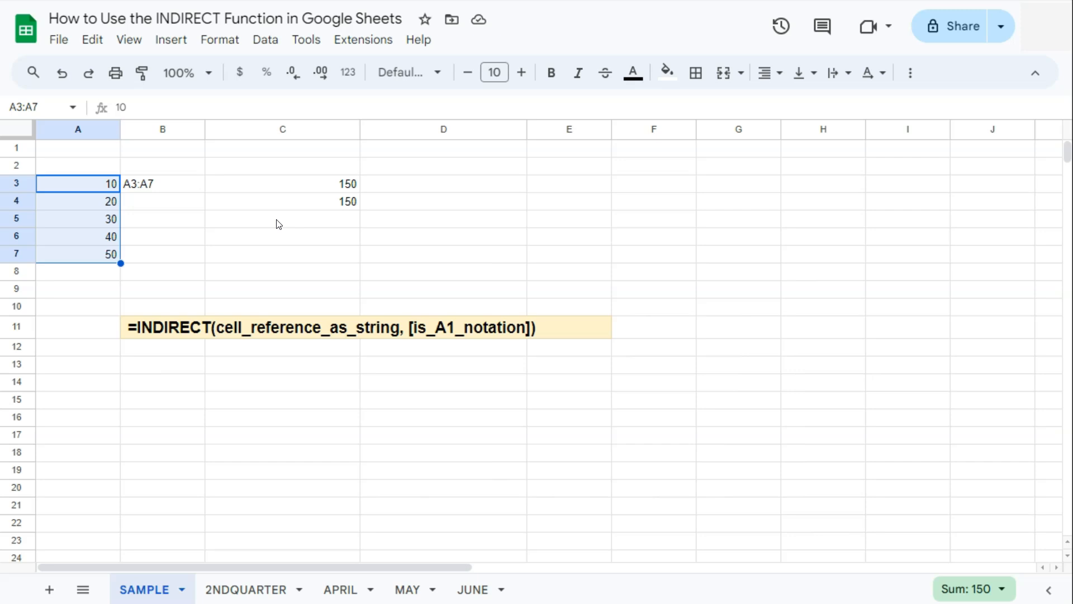
Step: Enter =SUM(INDIRECT("A3:A7")) in C5 with the range as a quoted string, giving 150
click(282, 219)
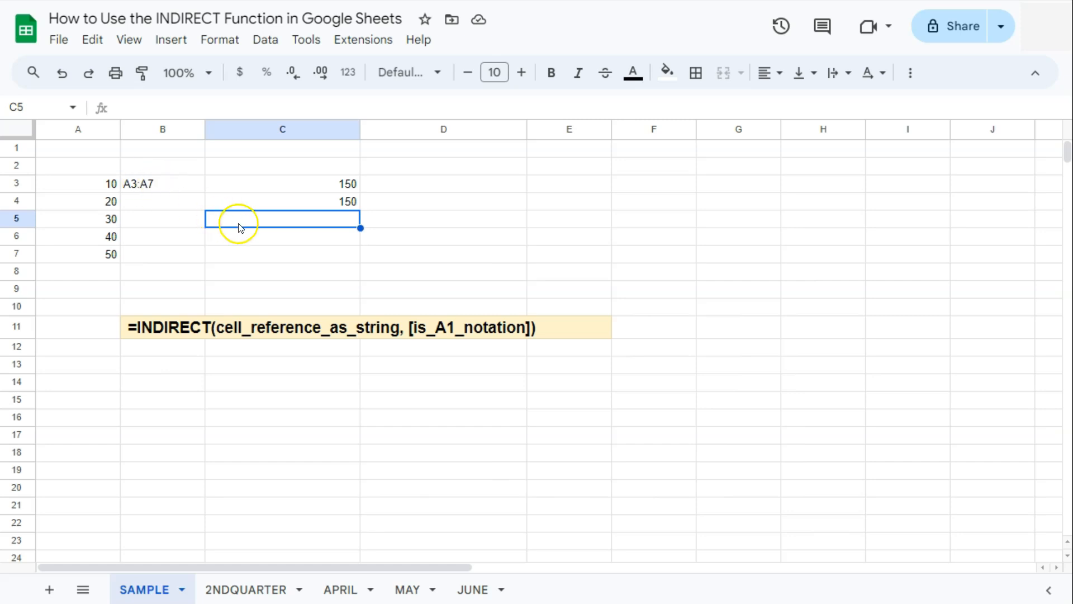
text(=)
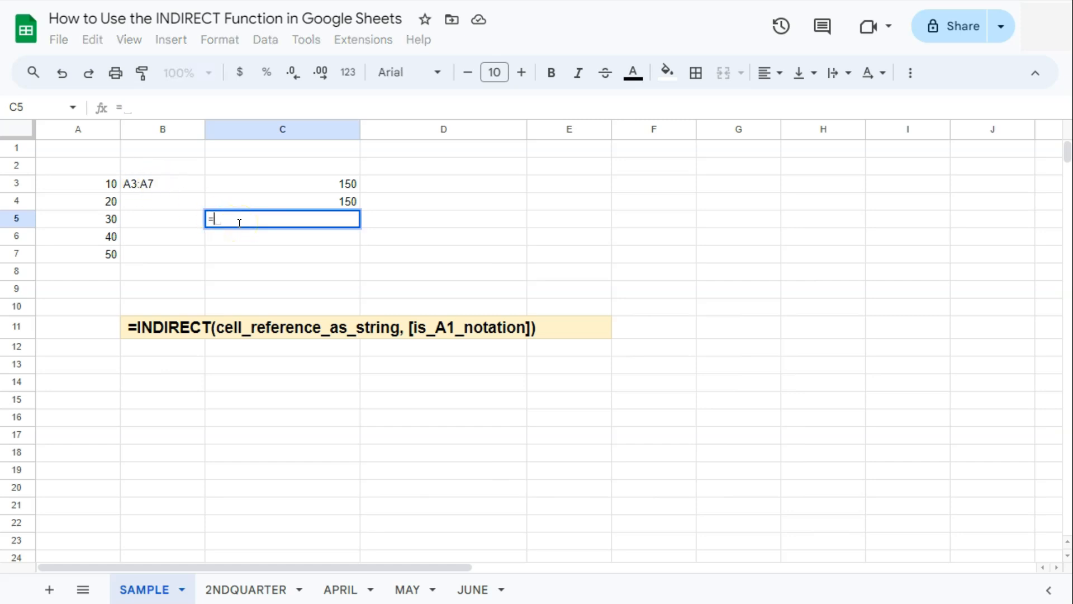
text(SUM(C3:C4)
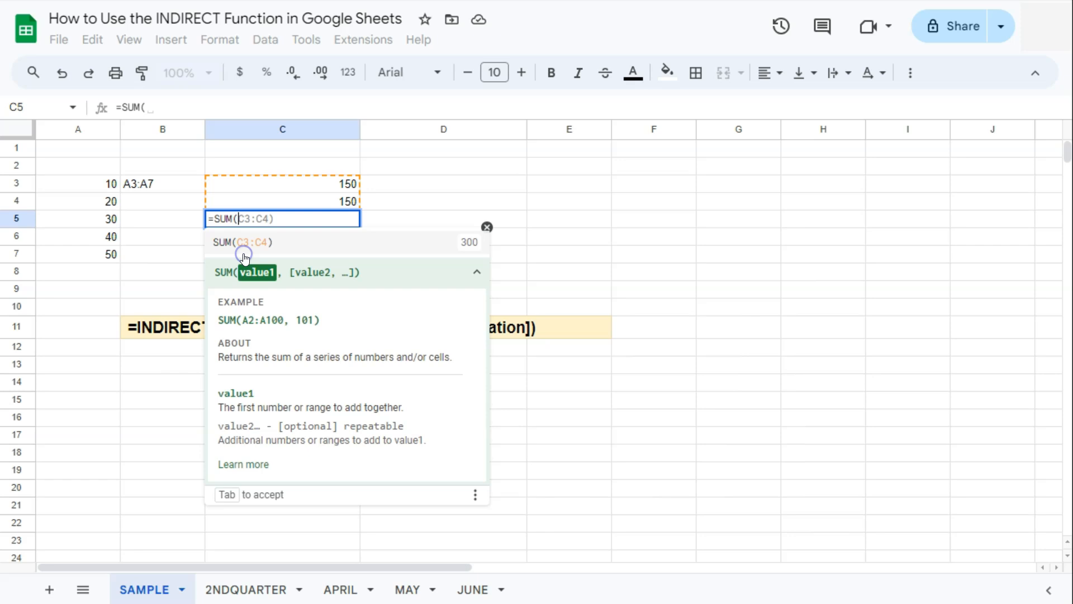
text(INDIRECT()
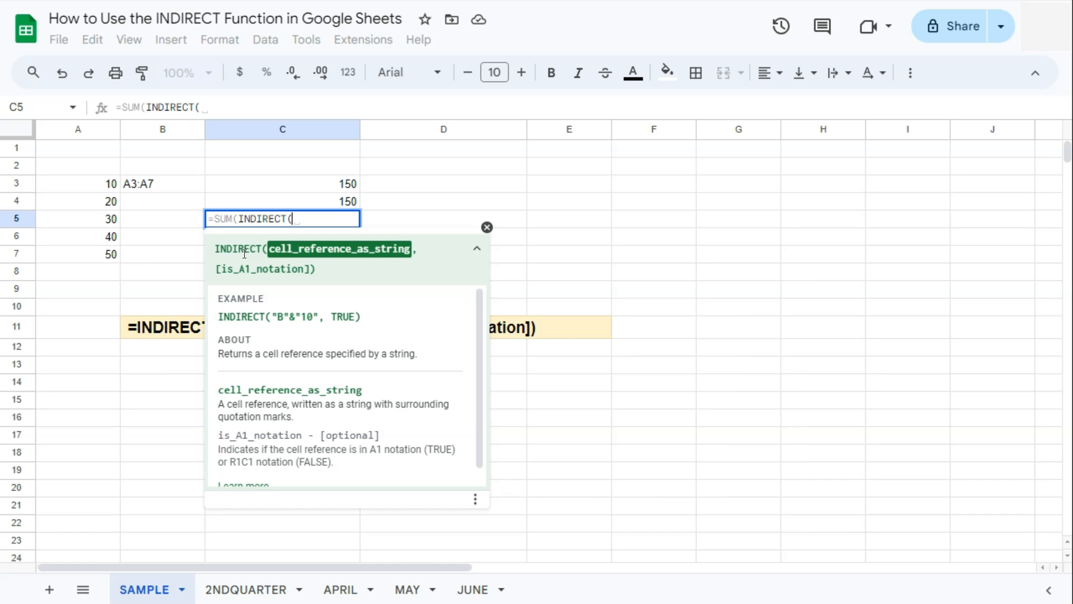
text("A)
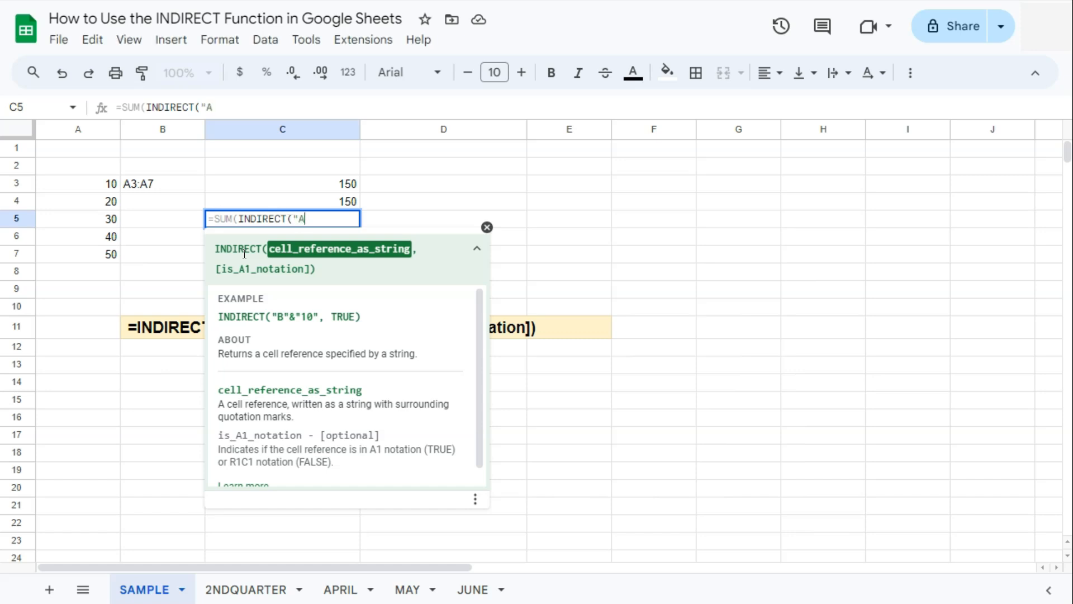
text(3)
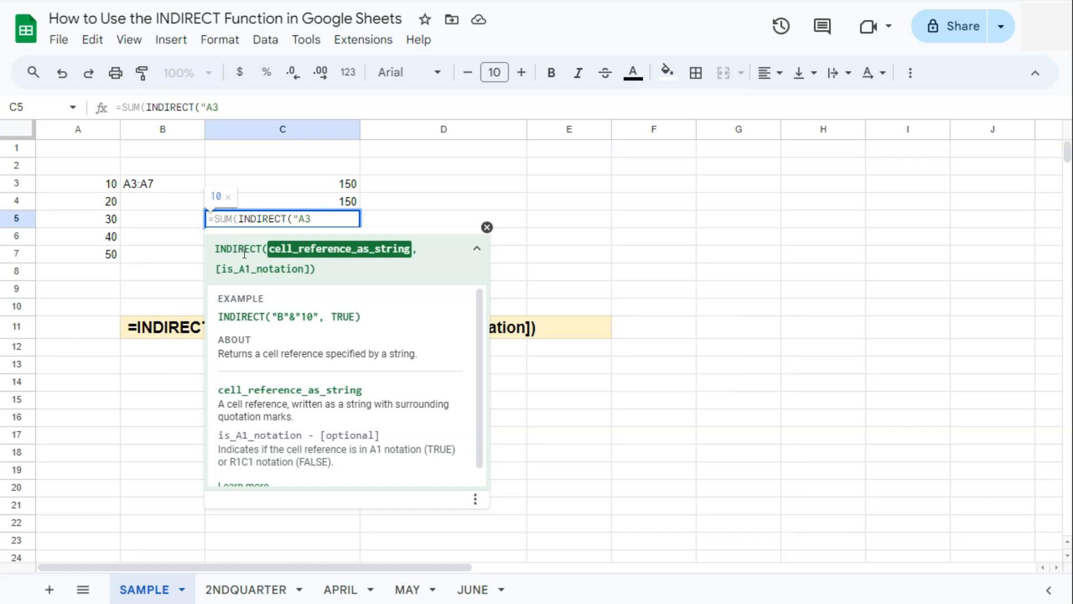
text(:A7)
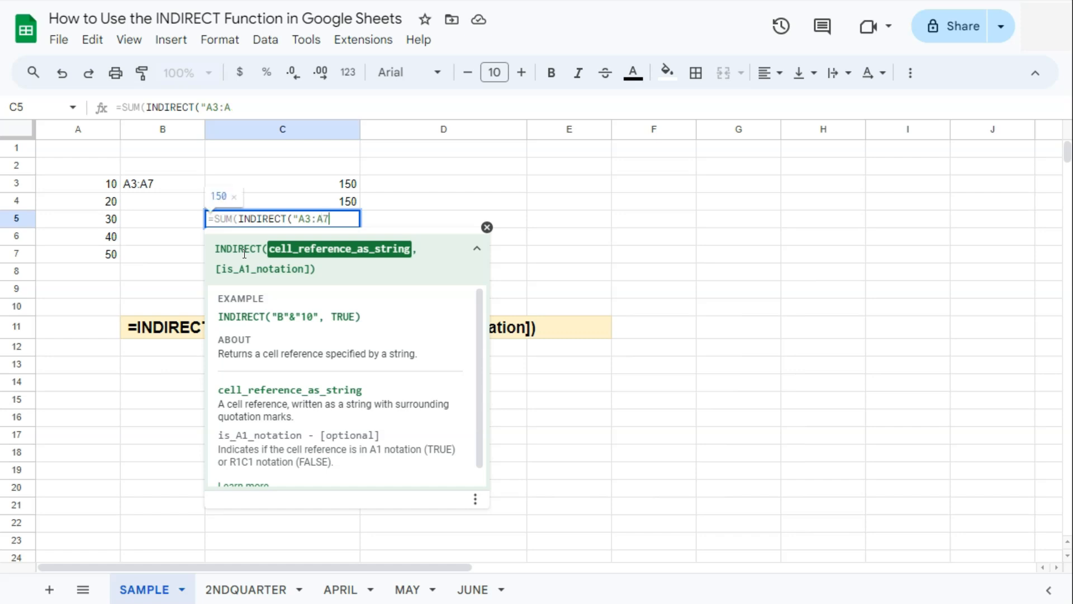
text(")
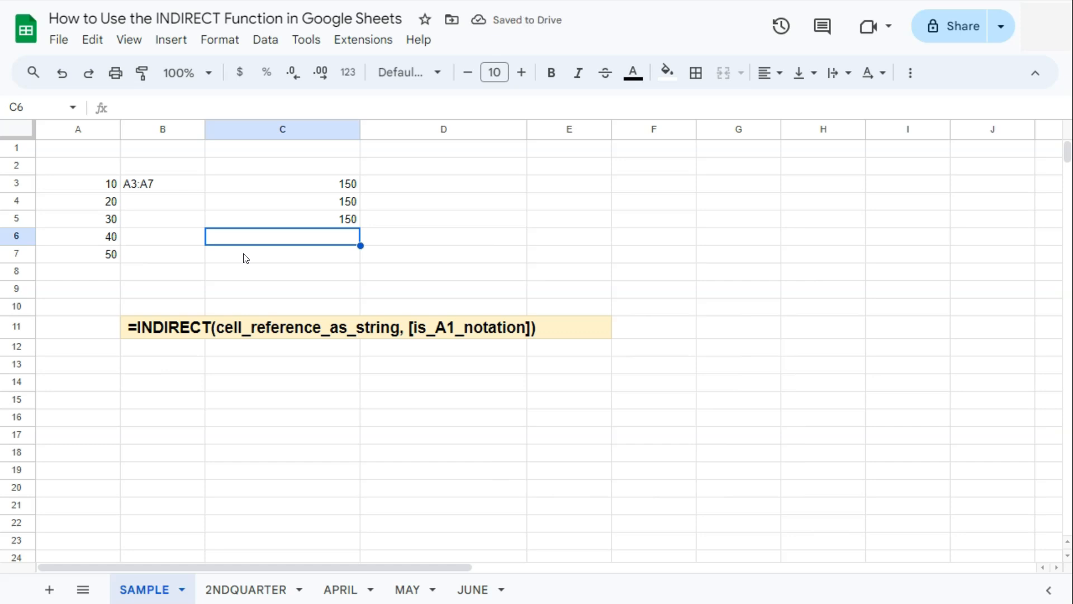
click(129, 40)
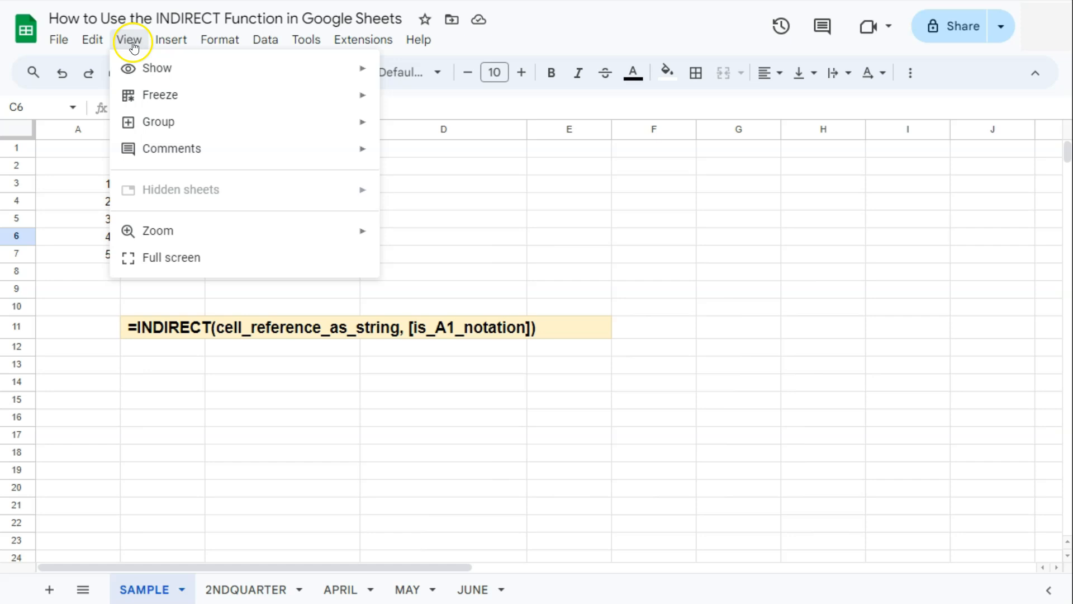
mouse_move(145, 68)
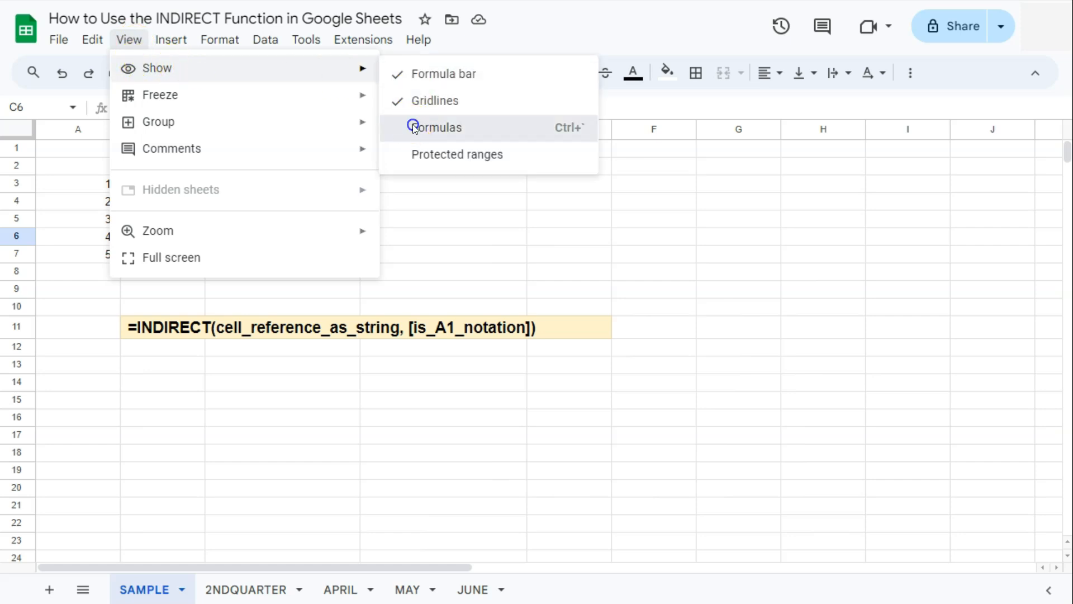
click(438, 127)
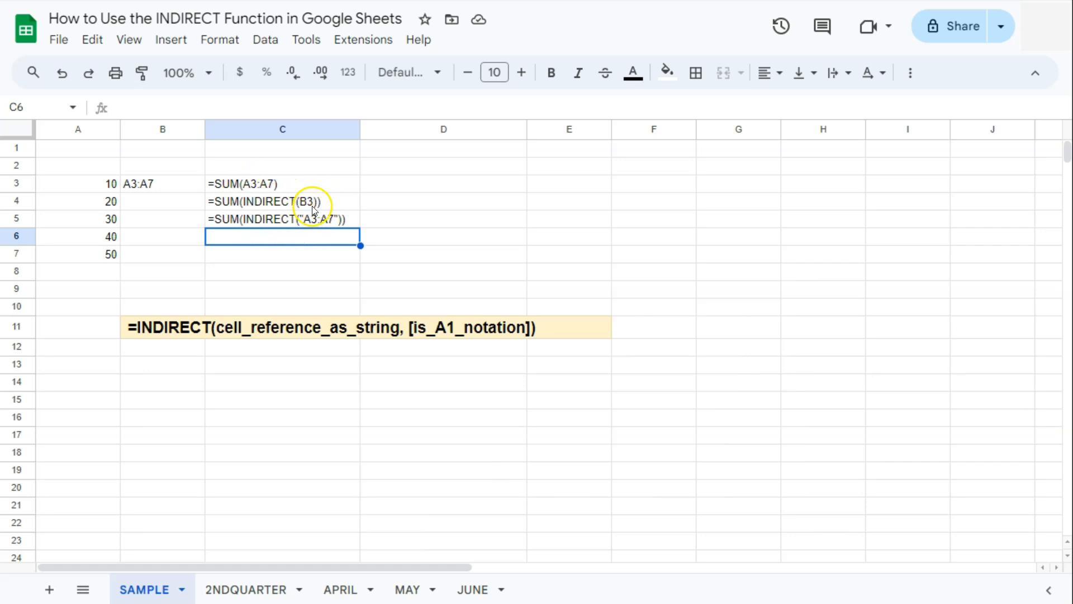
click(281, 201)
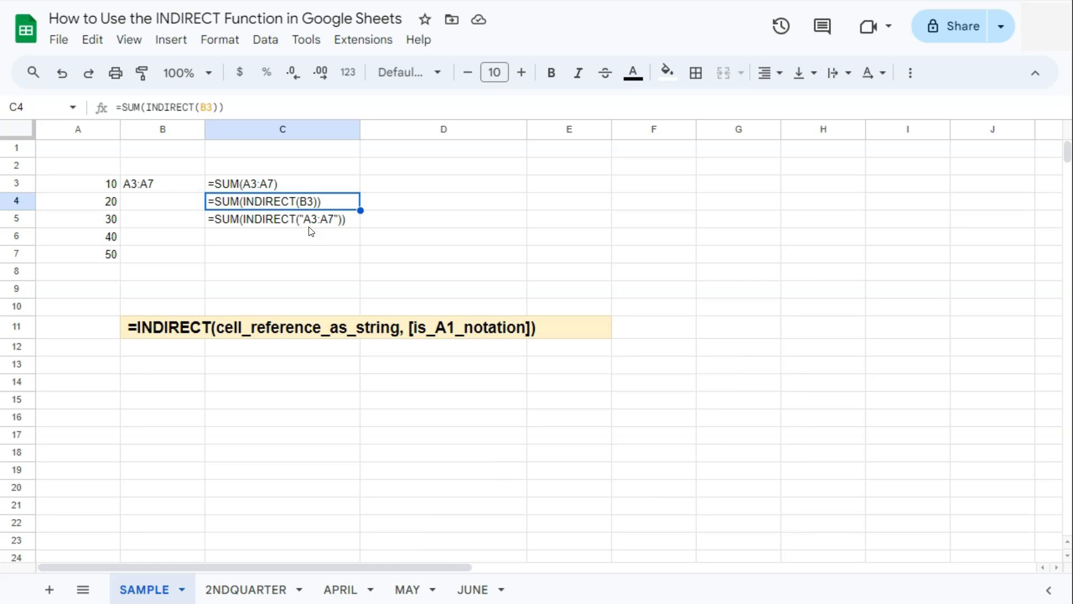
mouse_move(303, 226)
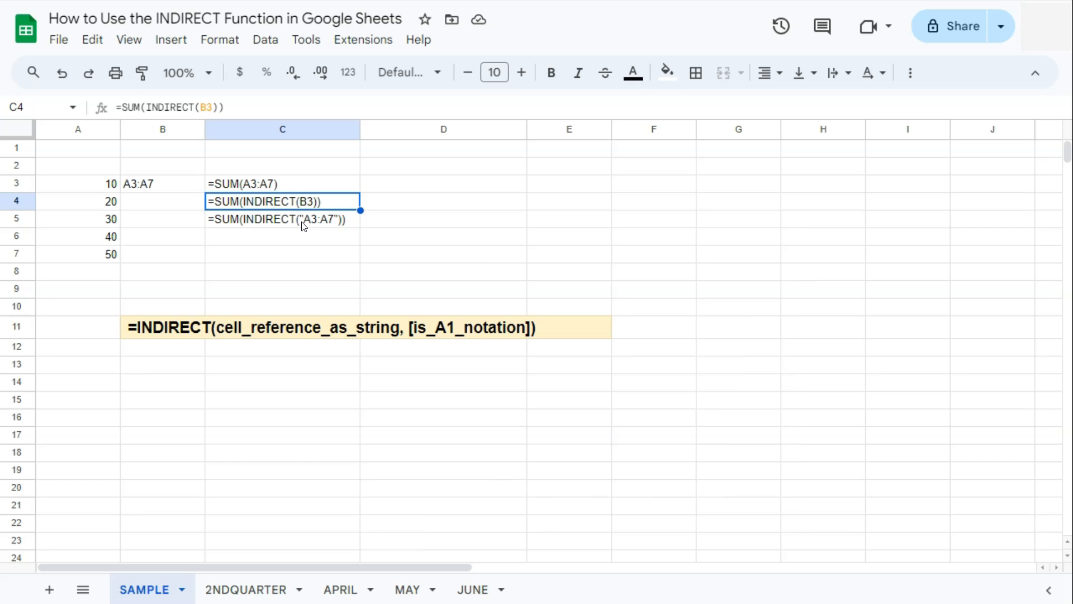
mouse_move(128, 39)
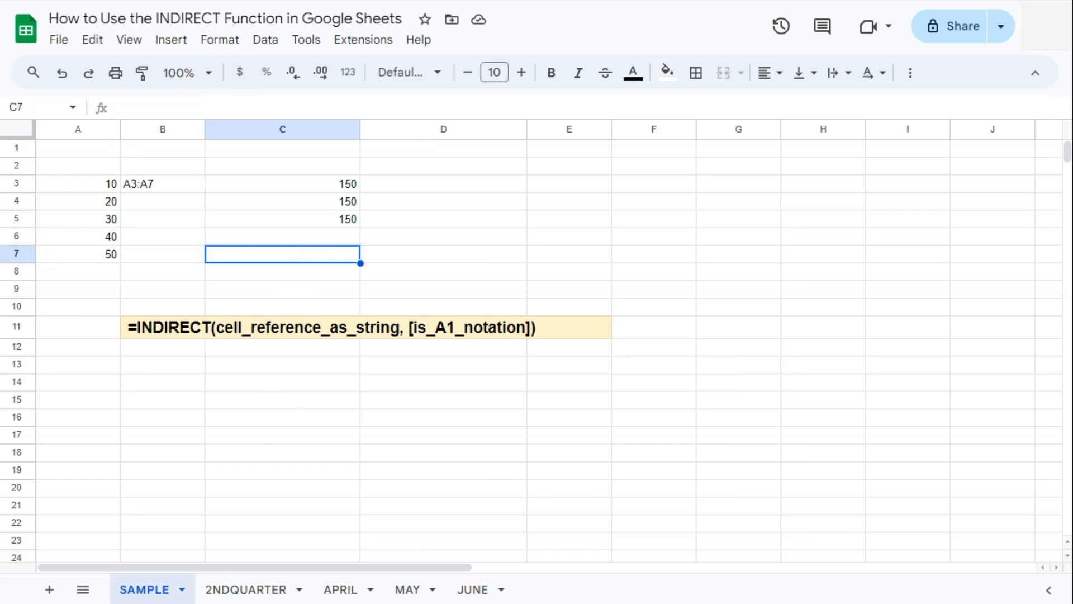
Step: Check total sales on the MAY and APRIL sheets, then return to the 2NDQUARTER summary
click(246, 589)
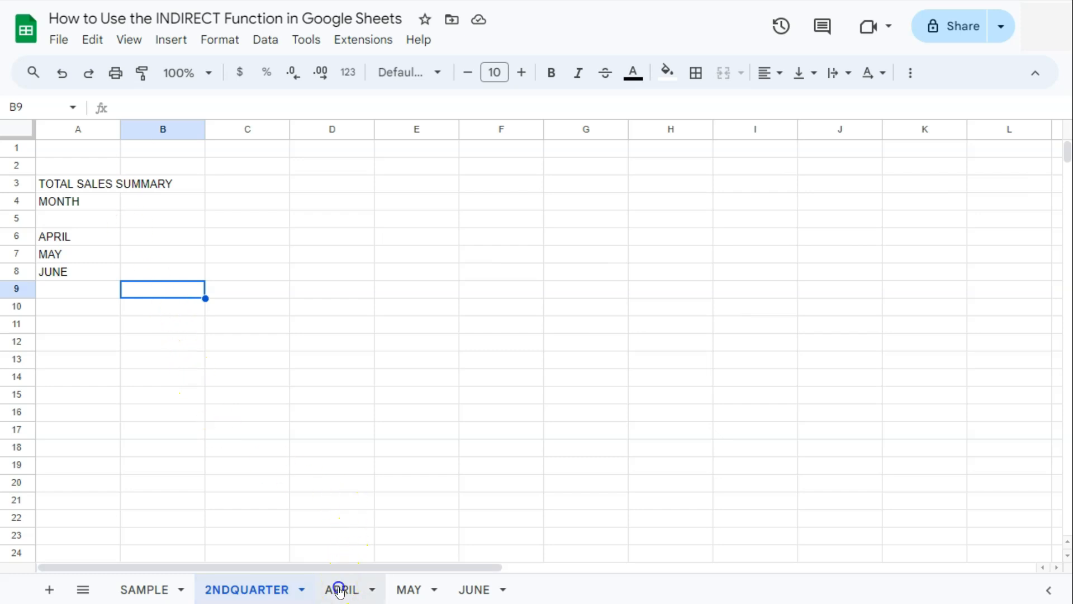
click(407, 589)
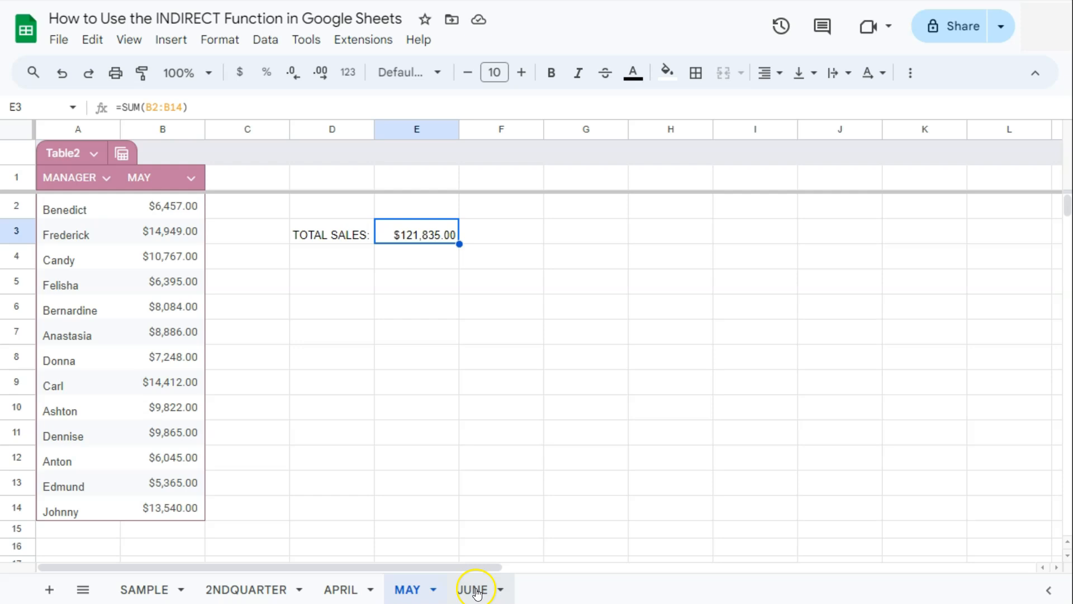
click(340, 589)
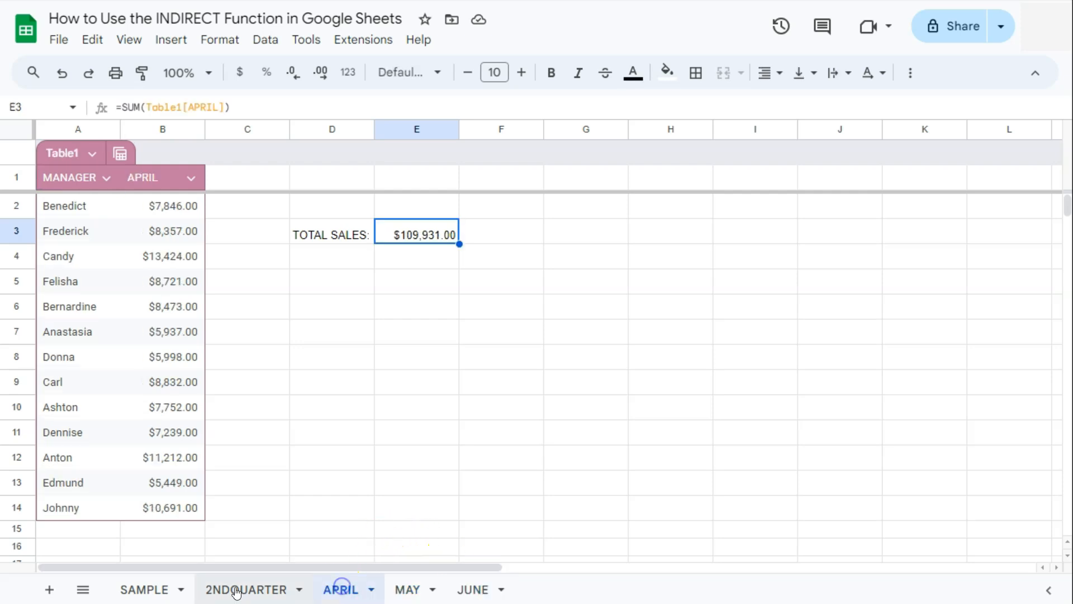
click(246, 589)
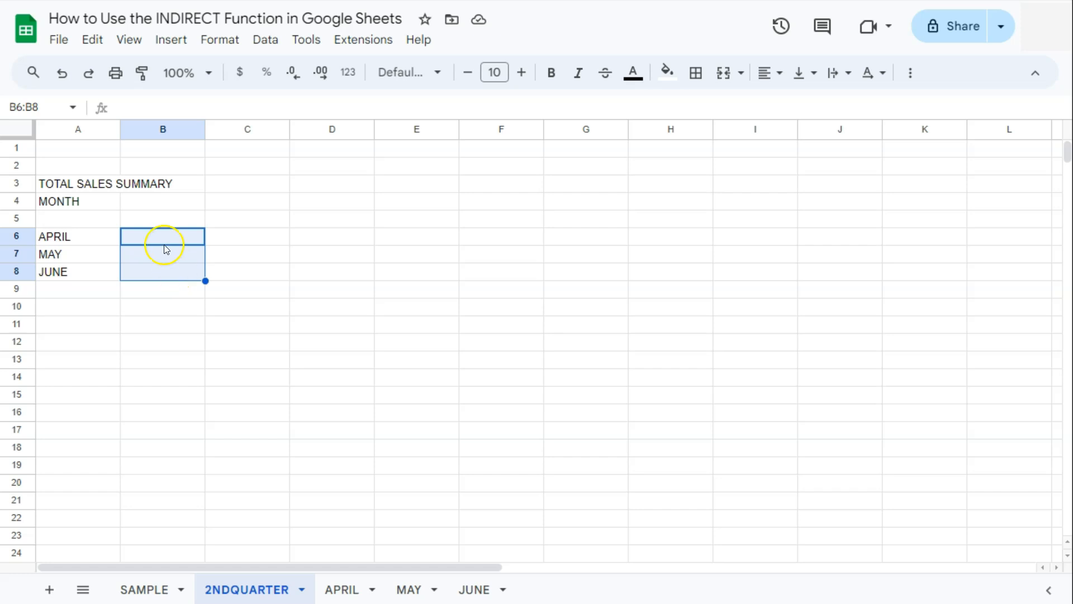
Step: Reference APRIL!E3 in B6 and MAY!E3 in B7, giving $109,931 and $121,835
click(163, 236)
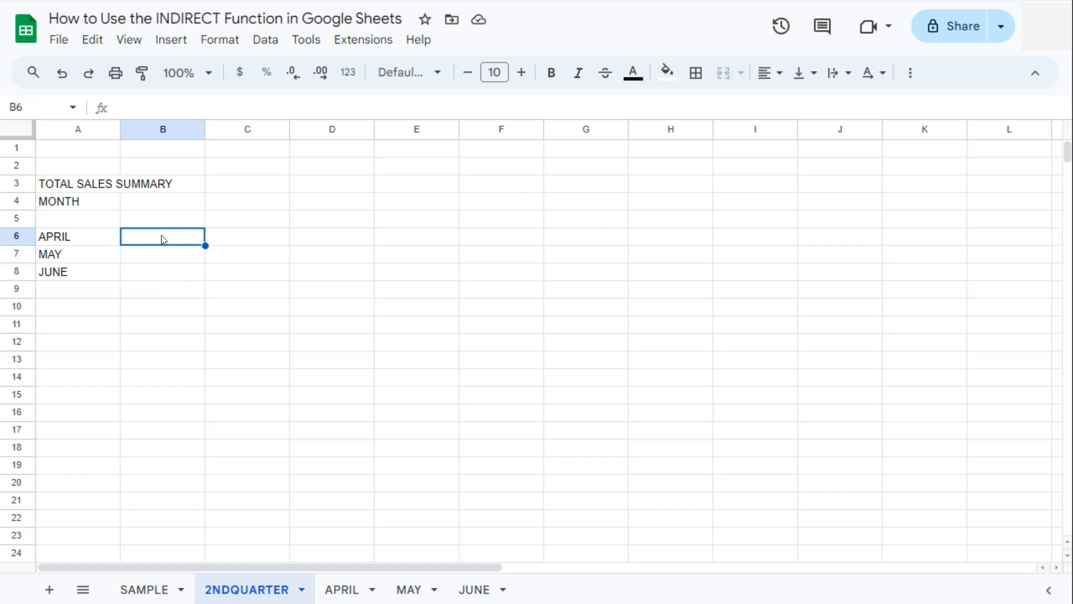
click(341, 589)
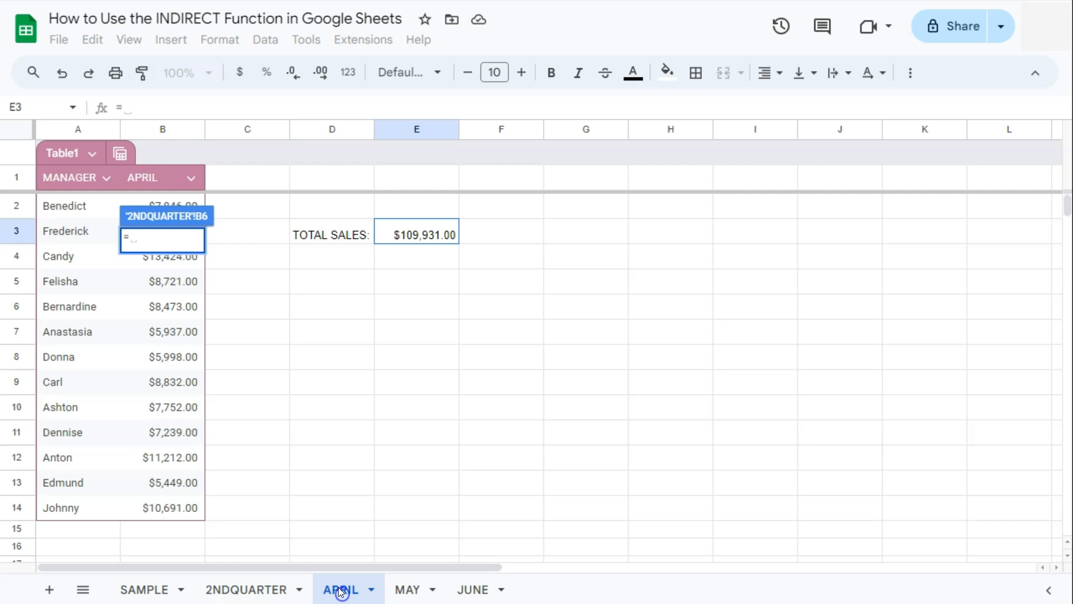
click(416, 234)
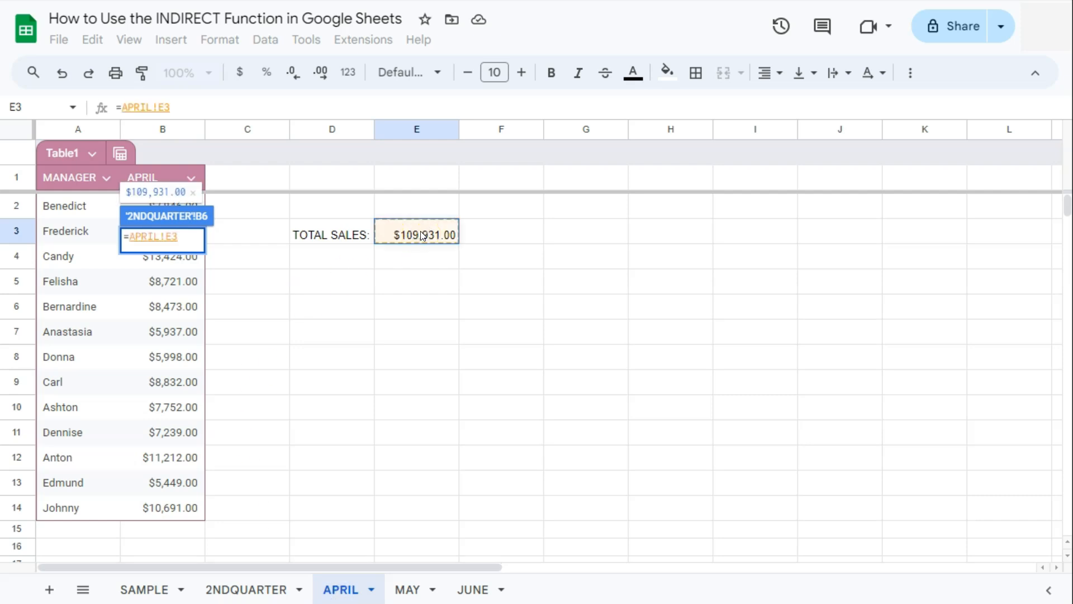
click(247, 589)
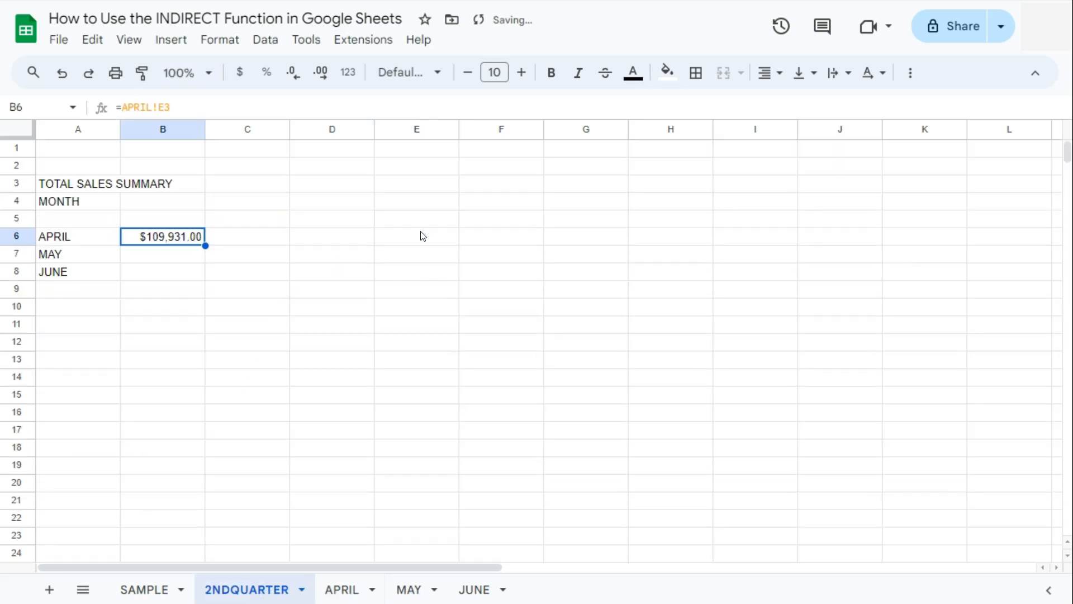
click(162, 254)
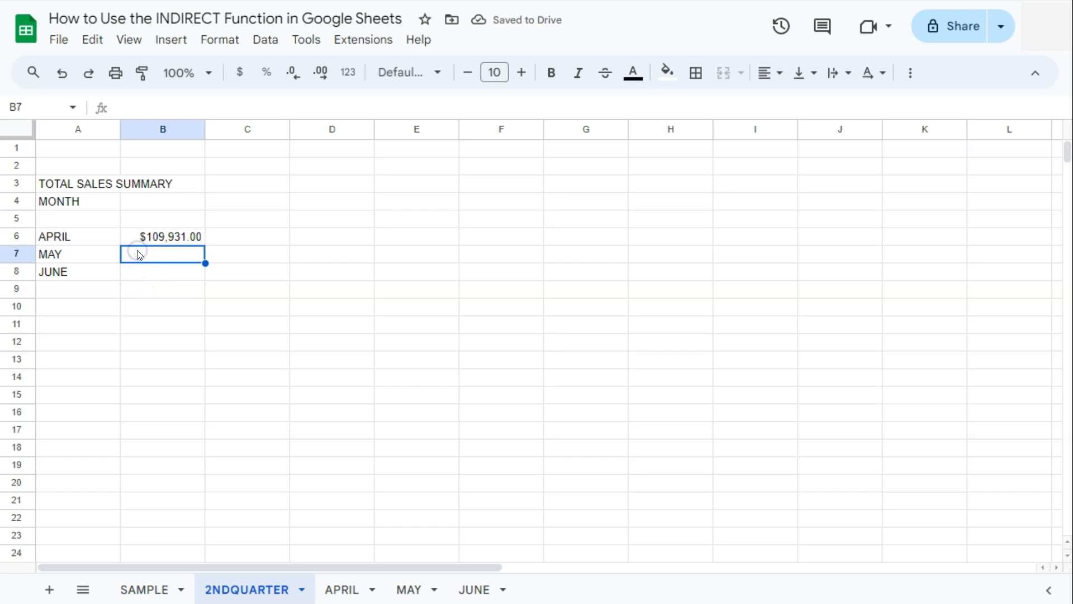
text(=)
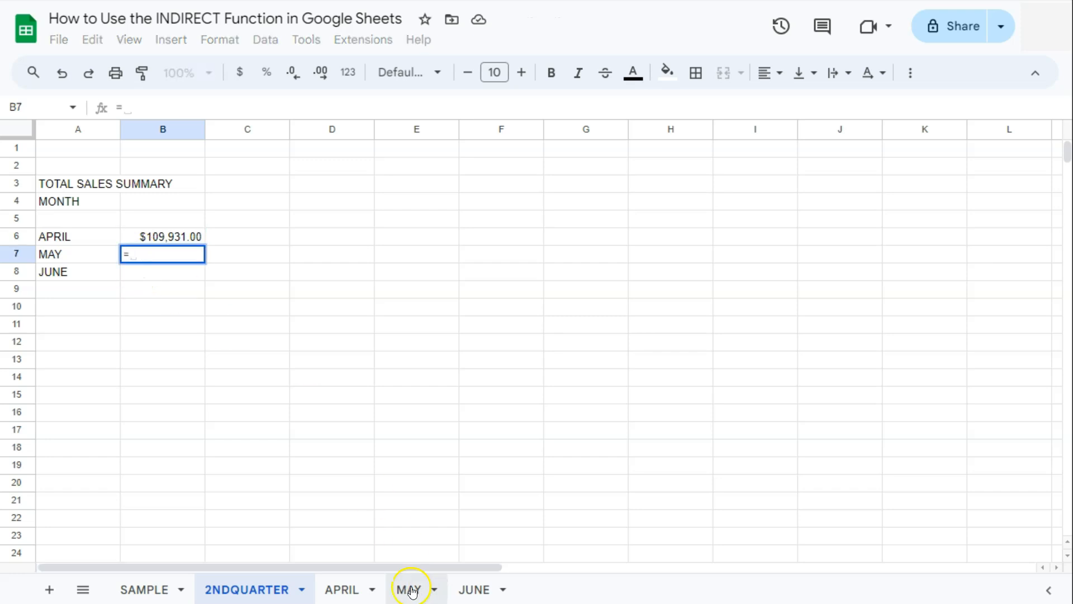
click(408, 589)
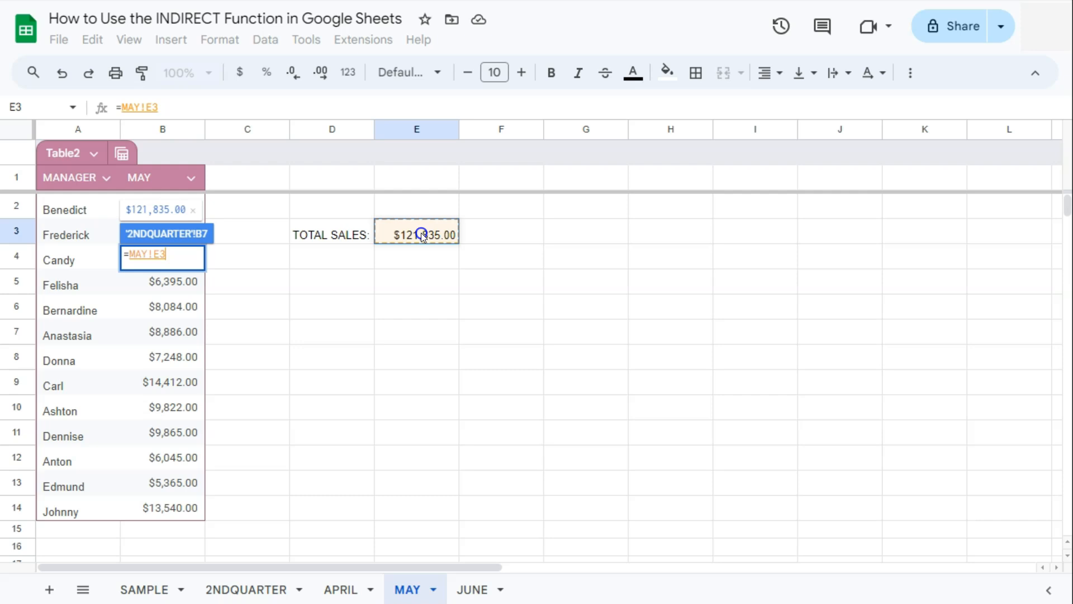
click(246, 589)
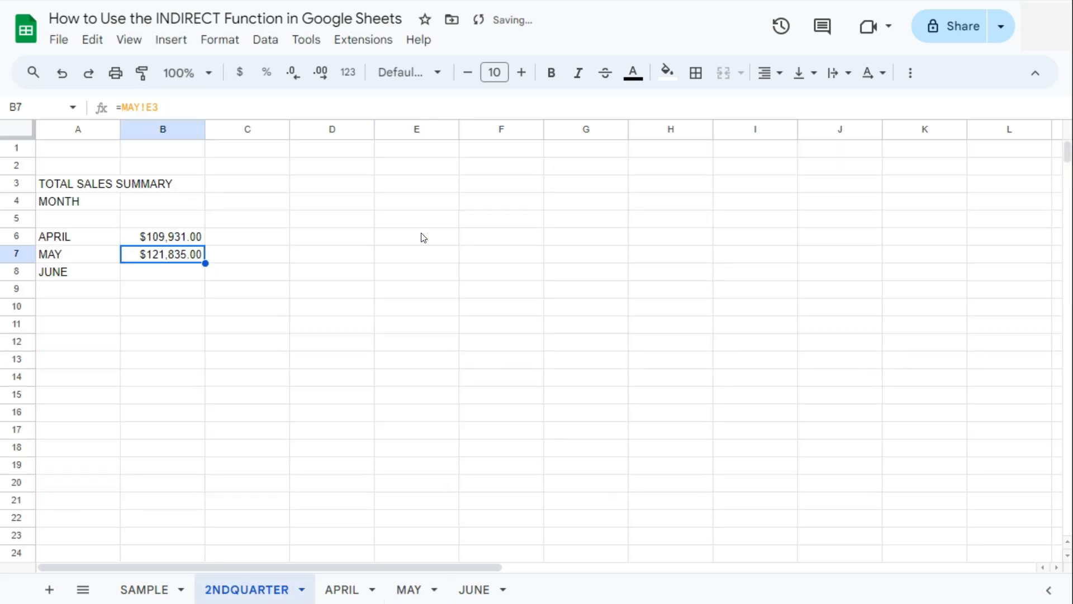
Step: Reference JUNE!E3 in B8 to show June's total, $137,861.00
click(162, 271)
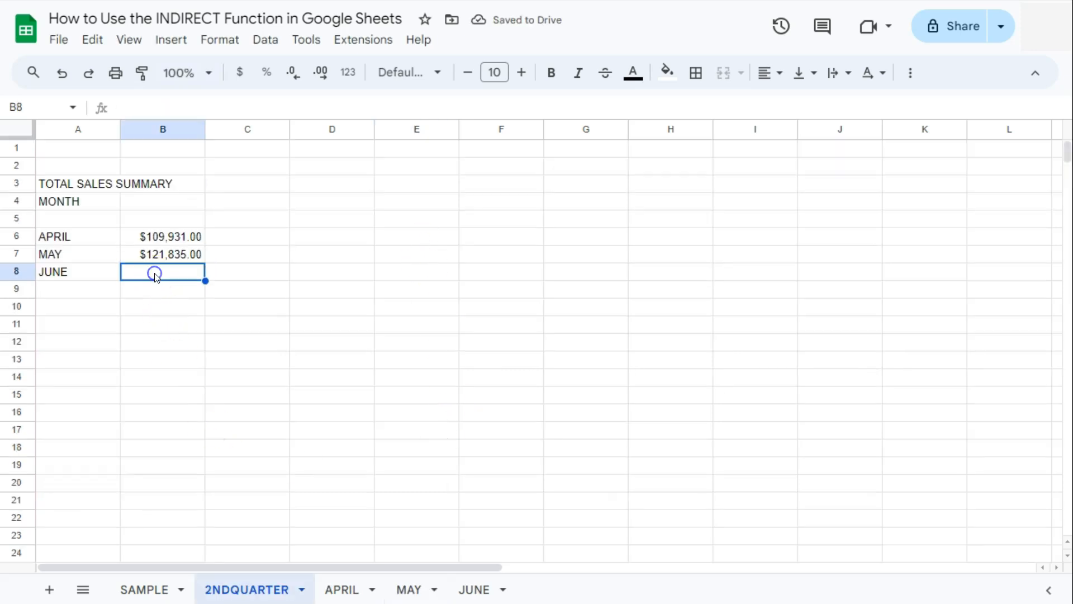
text(=JUNE!E3)
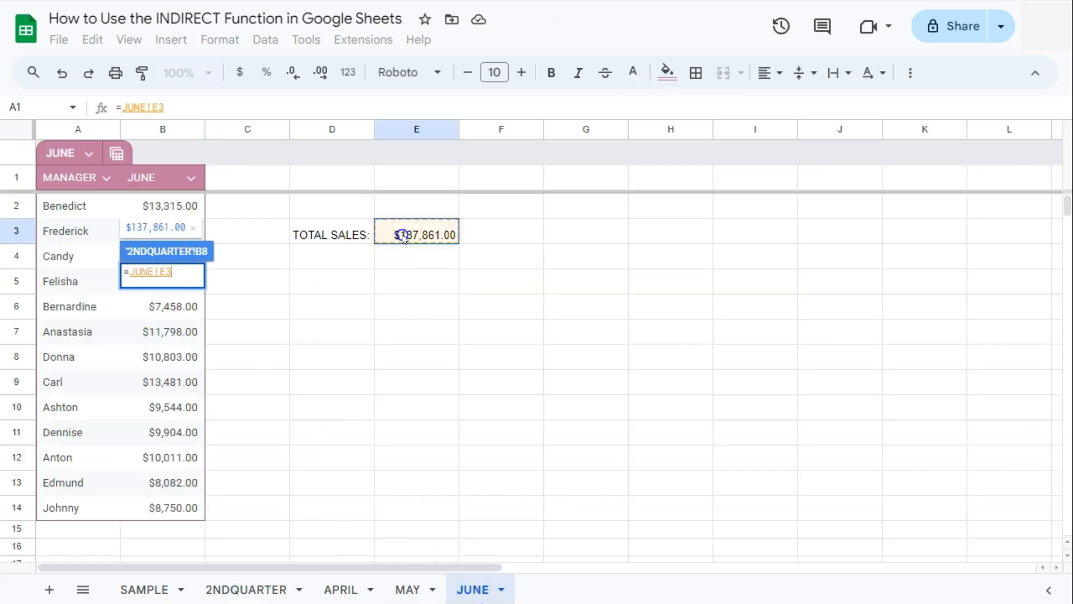
click(245, 589)
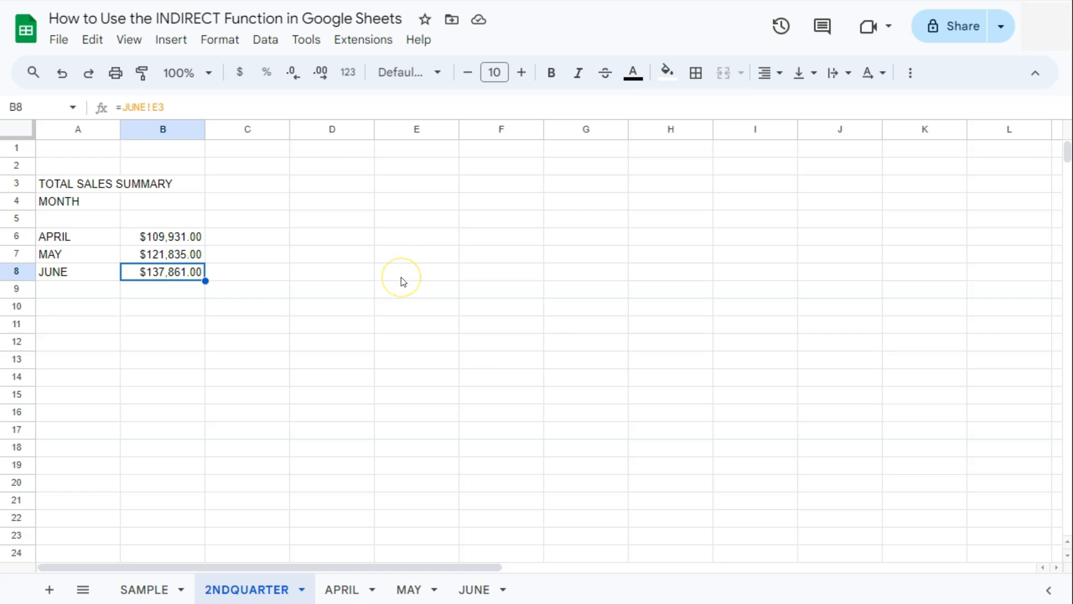
mouse_move(324, 179)
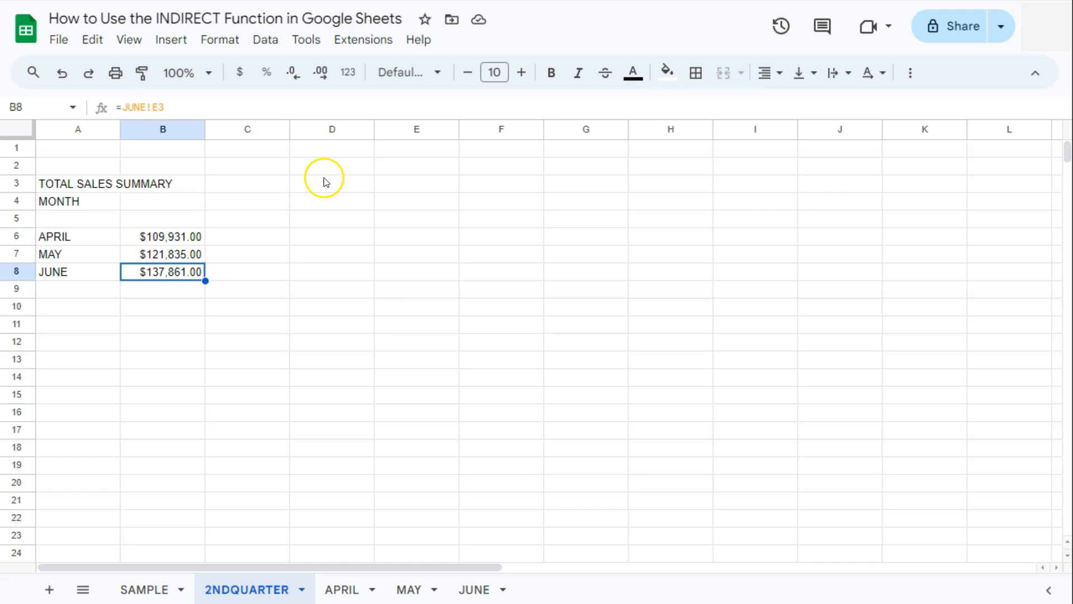
mouse_move(89, 336)
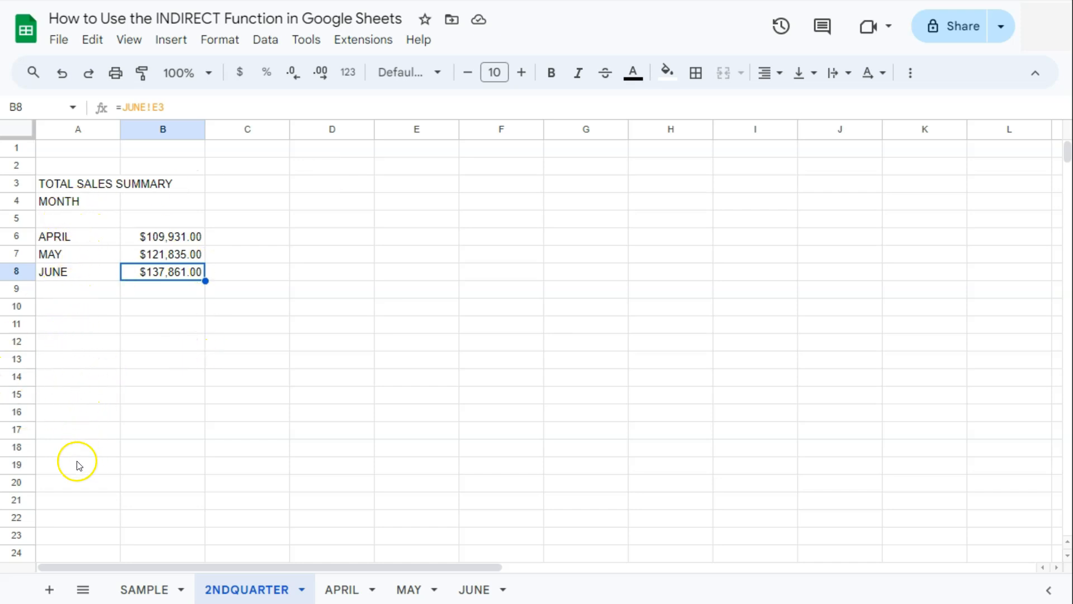
mouse_move(93, 482)
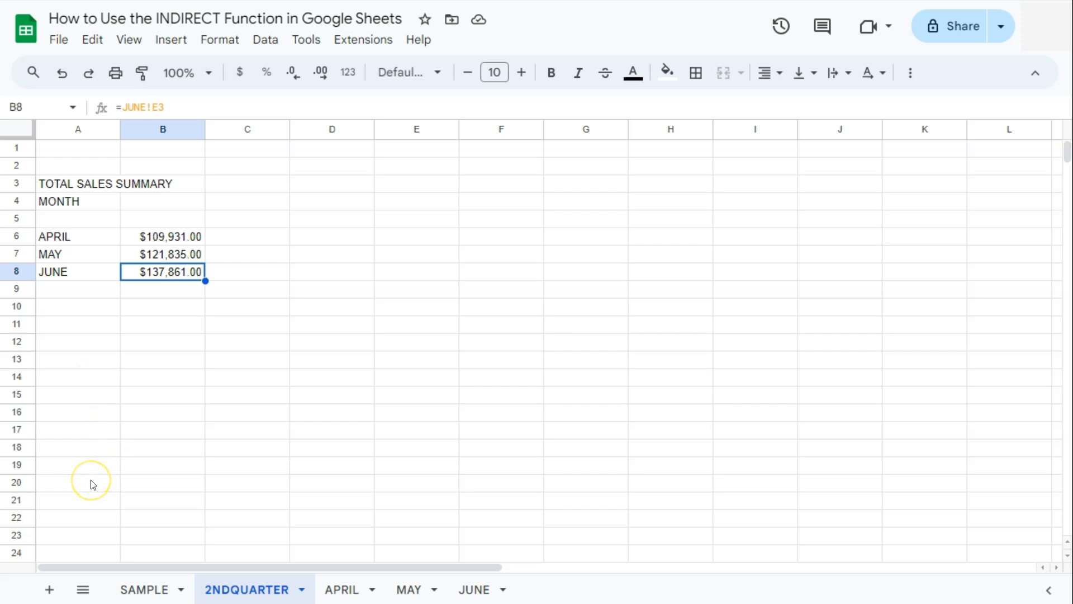
mouse_move(351, 589)
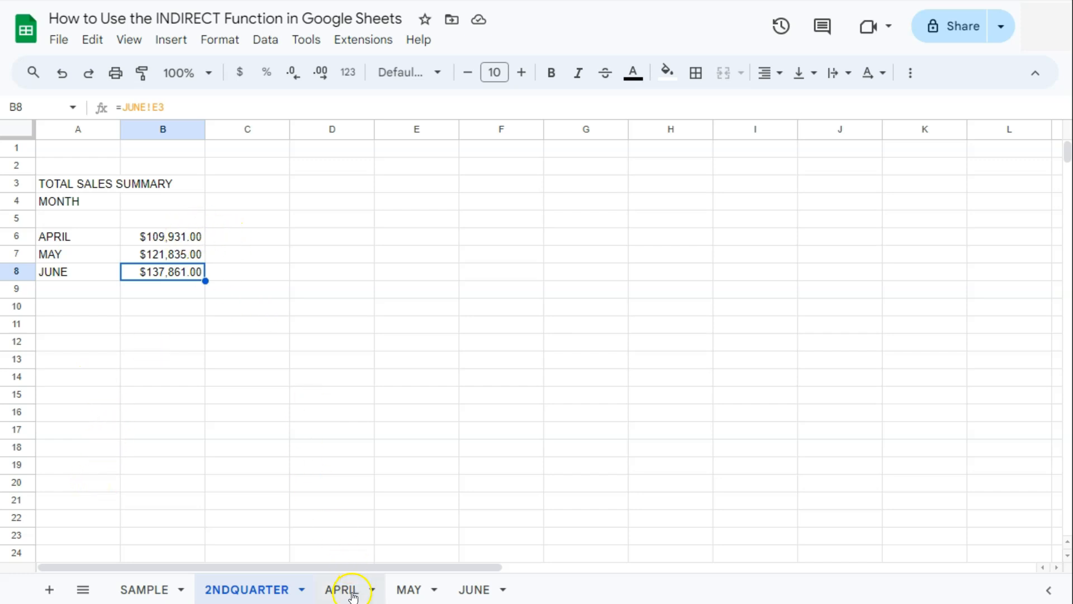
mouse_move(257, 579)
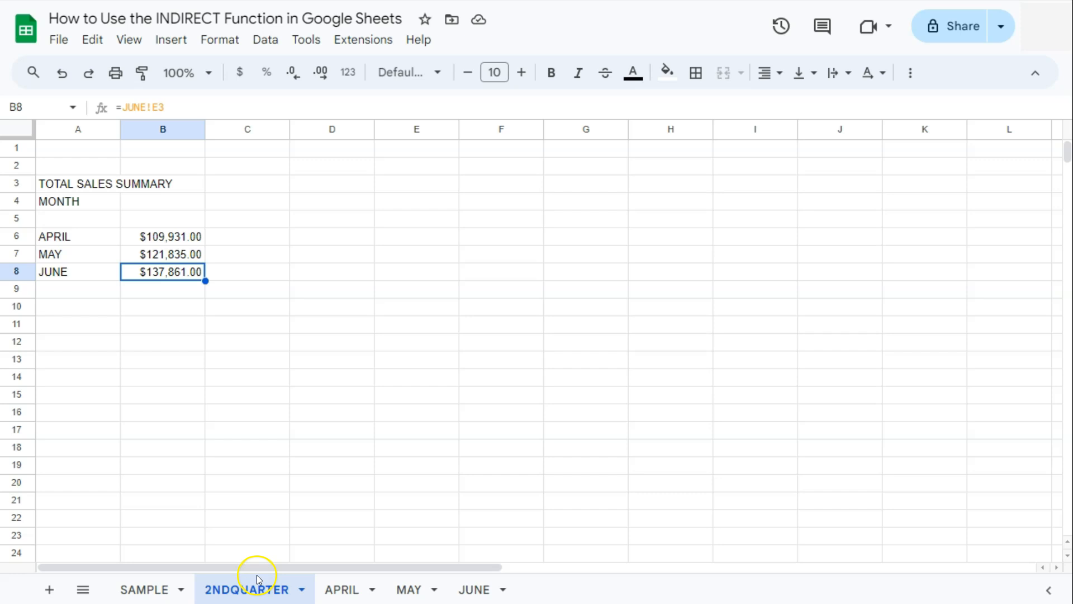
mouse_move(196, 396)
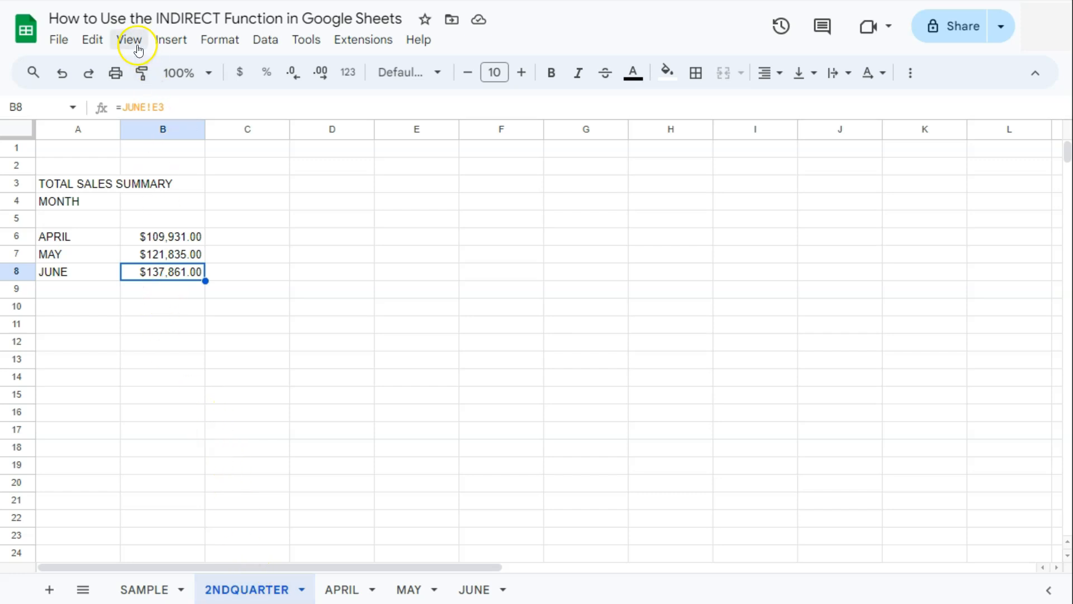
Step: Turn on formula display from the View menu to reveal the E3 sheet references
click(129, 39)
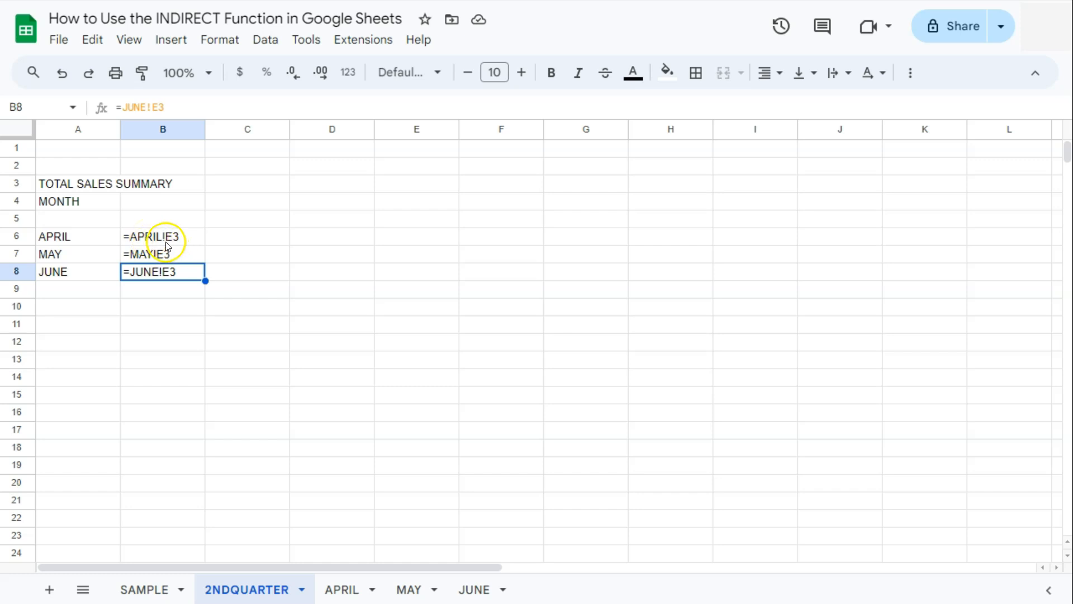
mouse_move(170, 248)
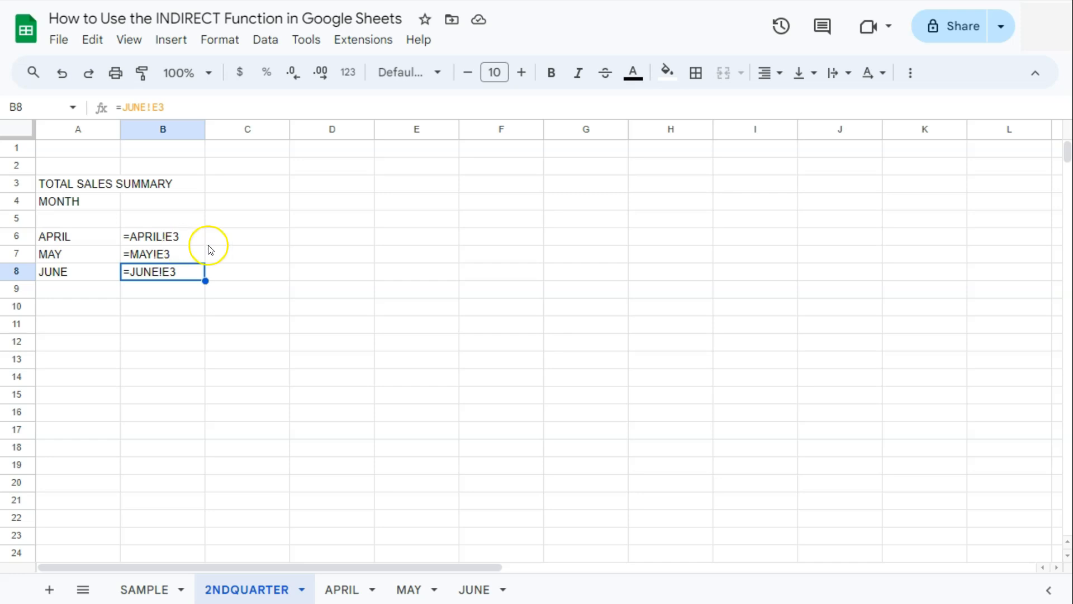
Step: Enter =INDIRECT(A6&"!E3") in C6 to return April's total, $109,931.00
click(247, 236)
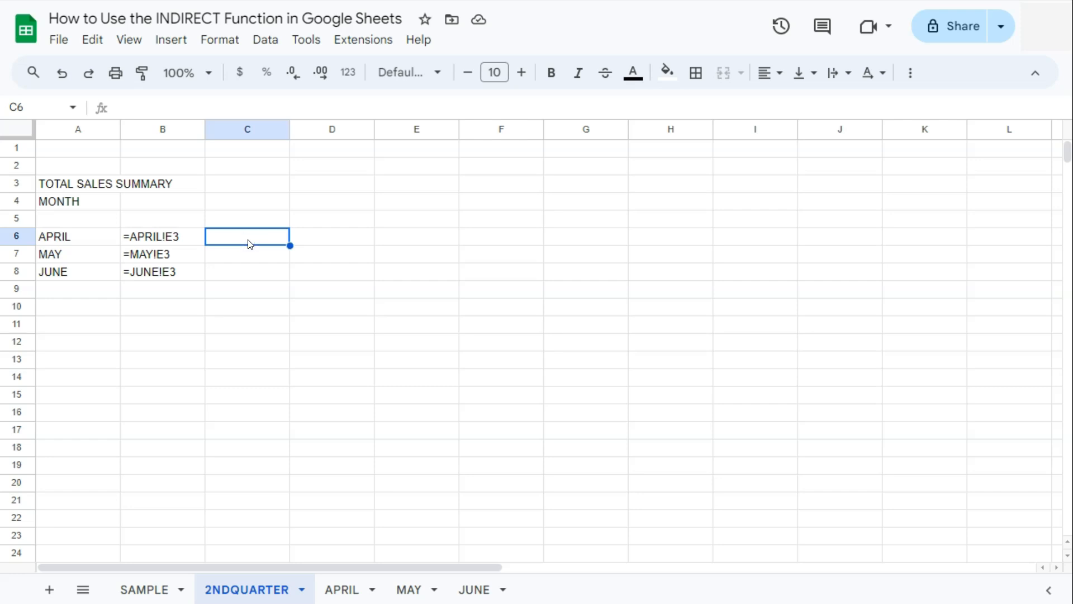
text(=A6)
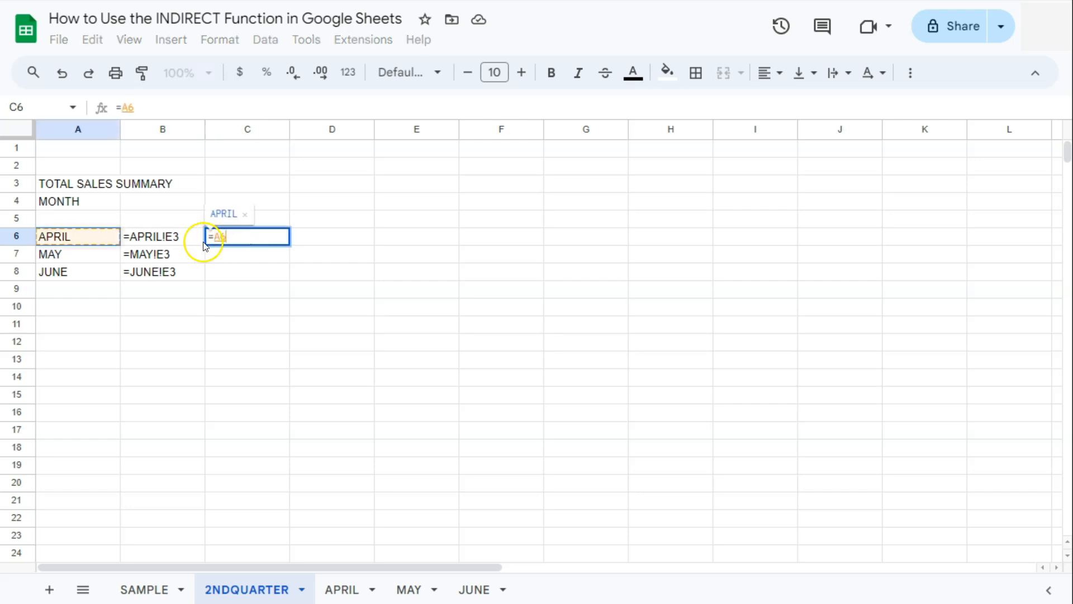
text(&)
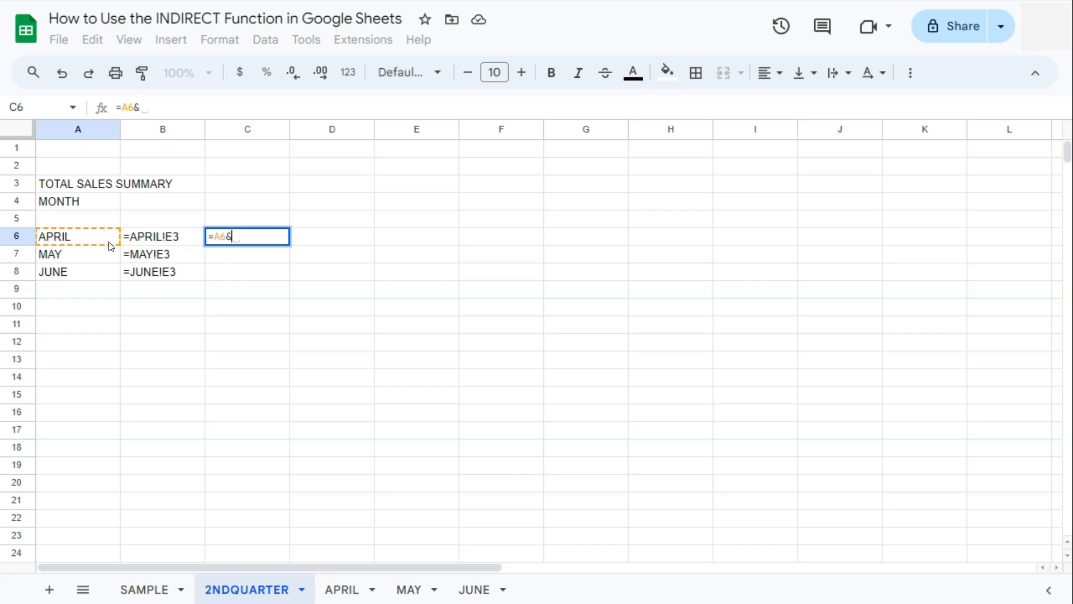
text(")
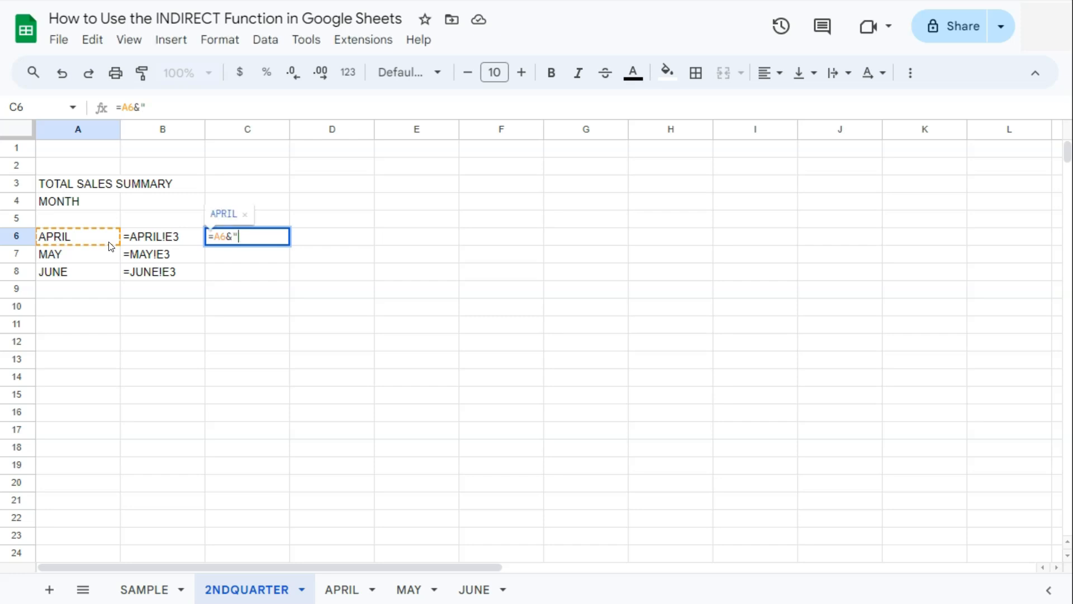
text(!)
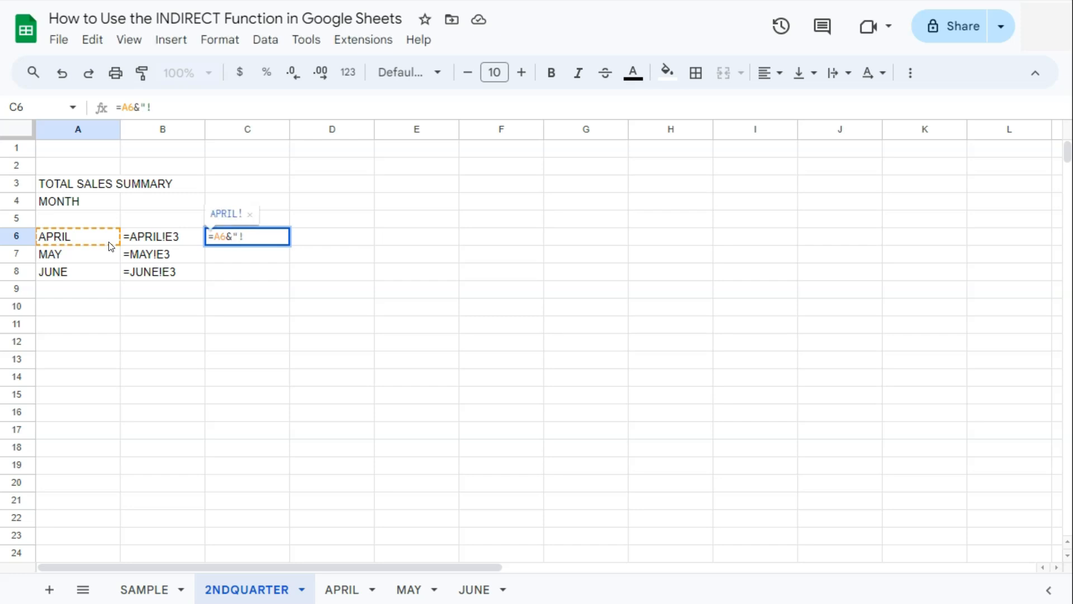
text(E3)
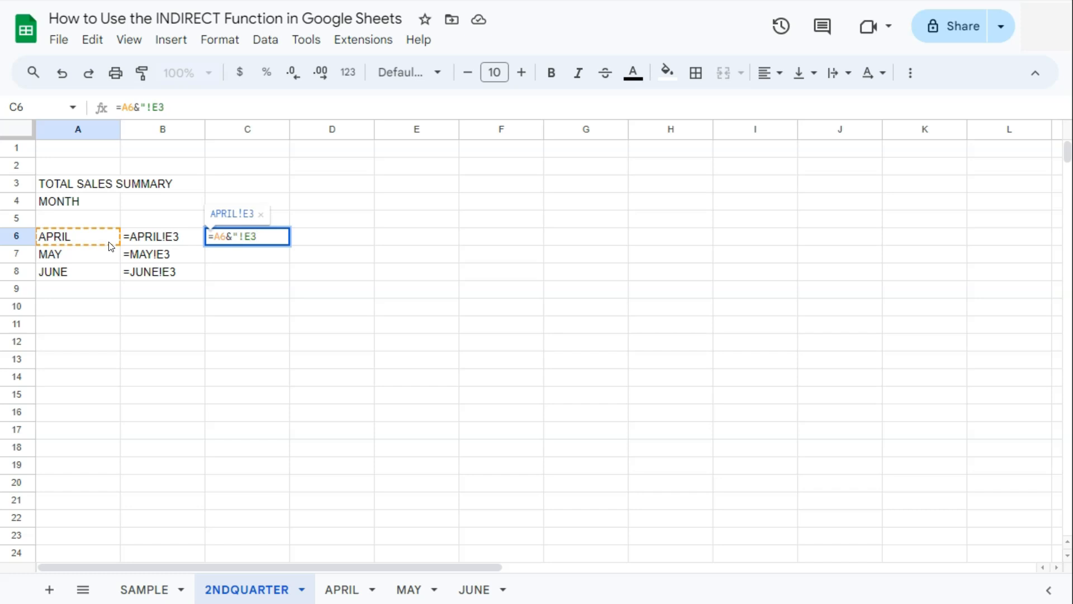
key(enter)
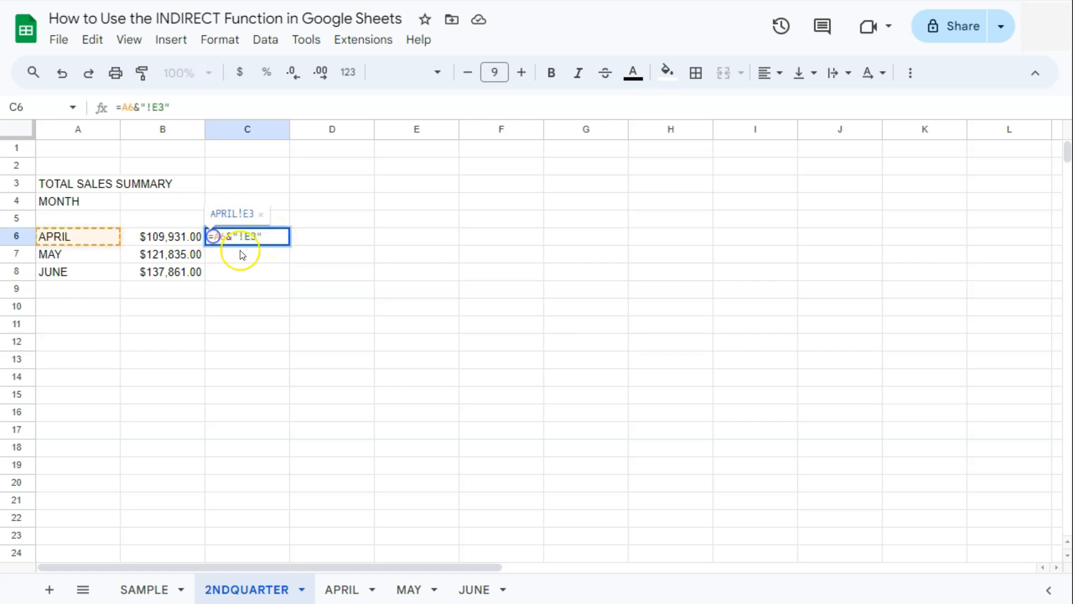
text(INDIA)
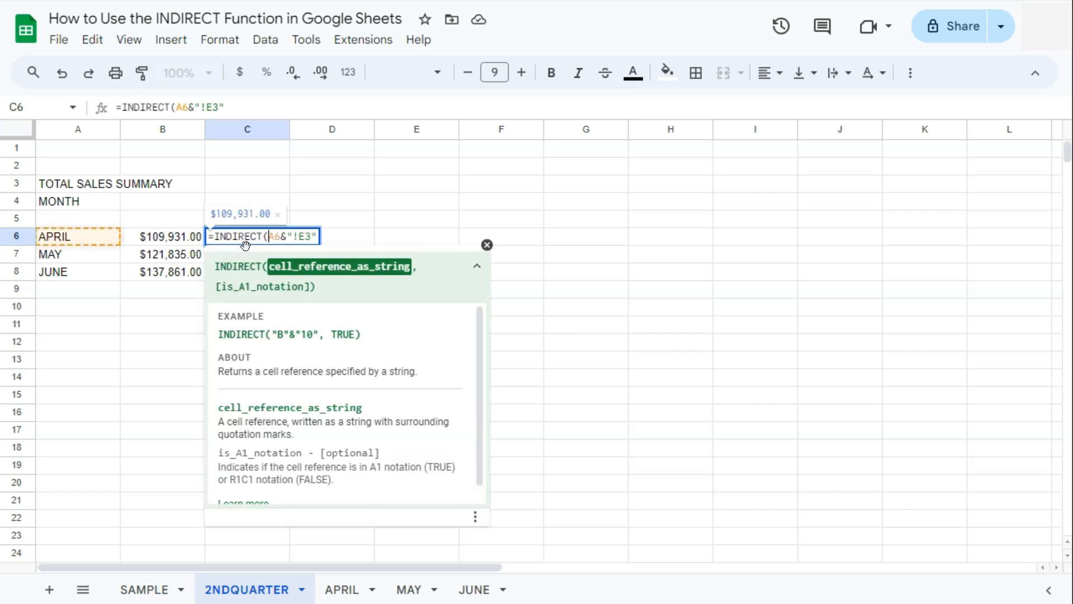
key(Enter)
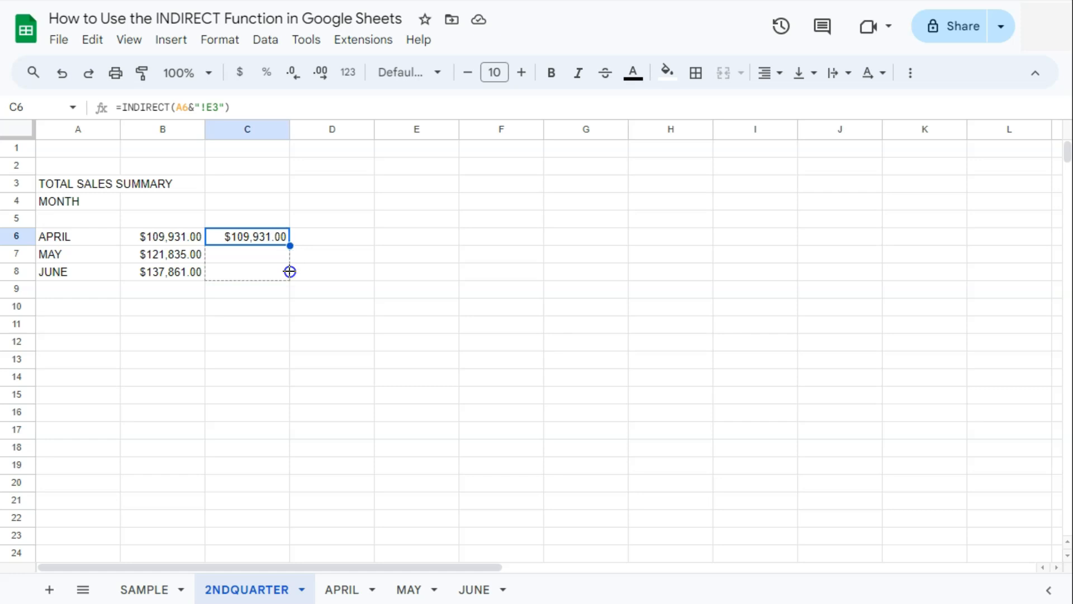
Step: Fill the INDIRECT formula down to C8 for May and June, $121,835.00 and $137,861.00
drag(290, 244, 290, 280)
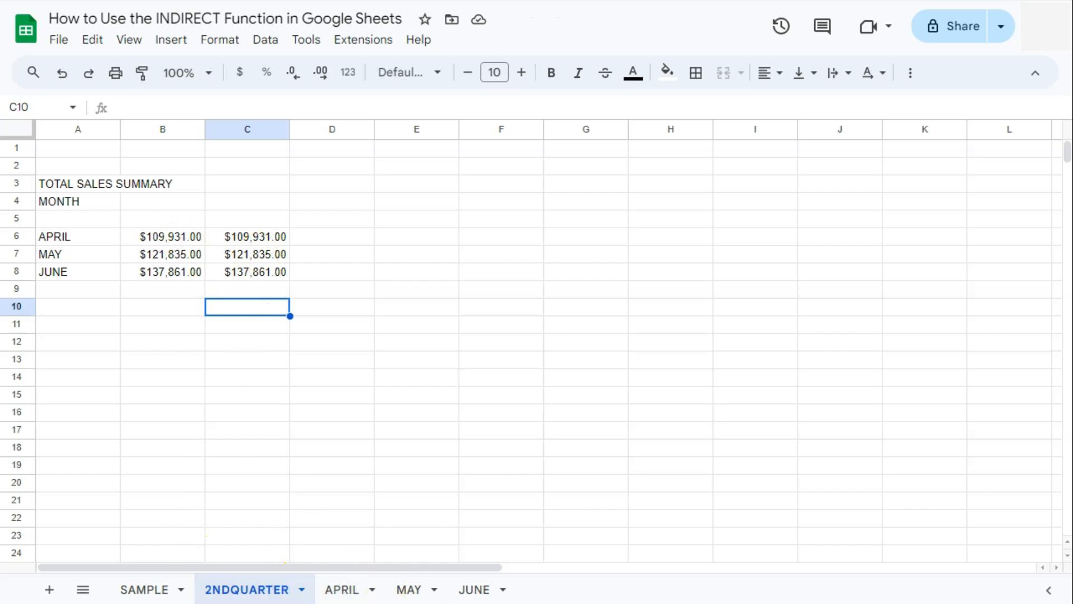
mouse_move(196, 373)
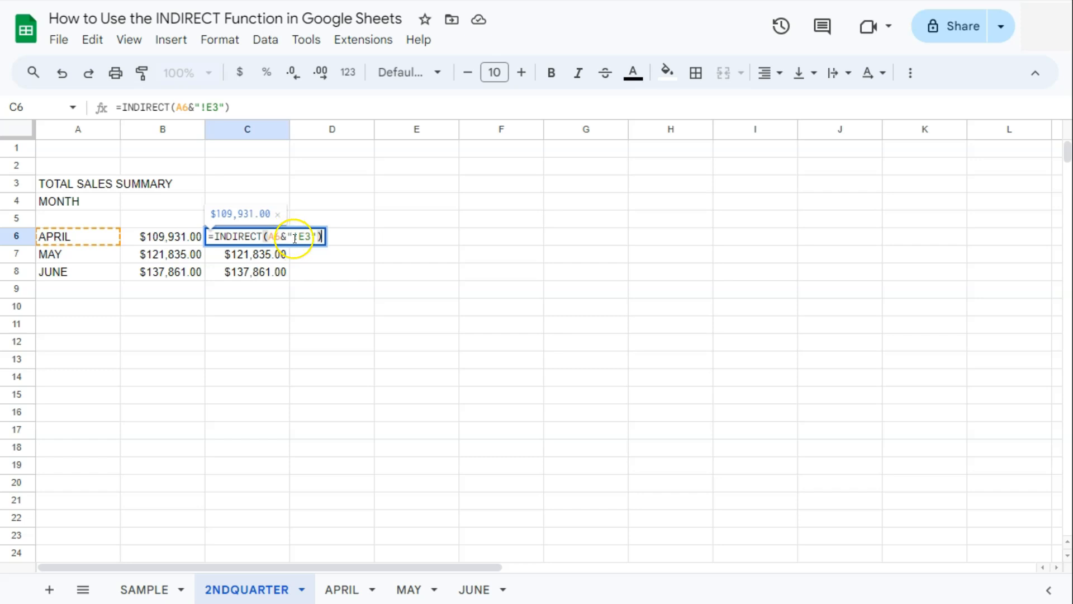
mouse_move(293, 247)
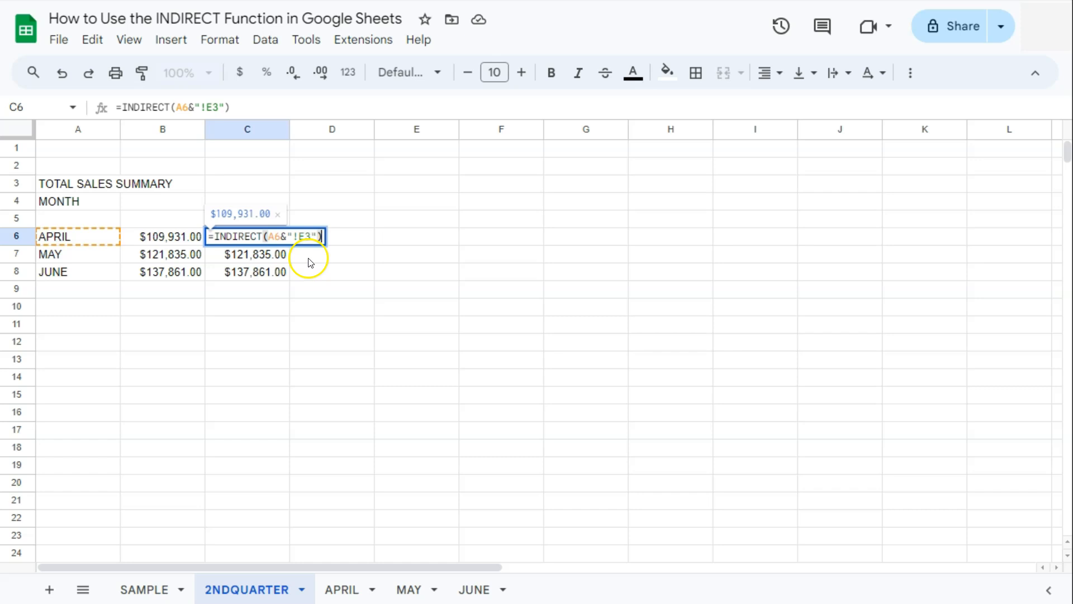
mouse_move(190, 257)
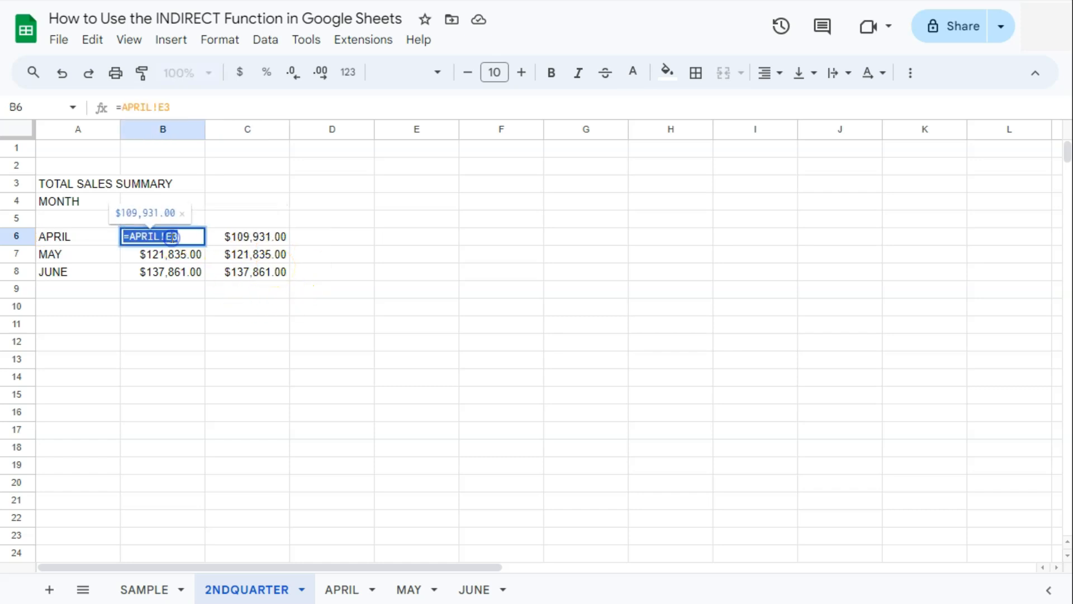
click(247, 272)
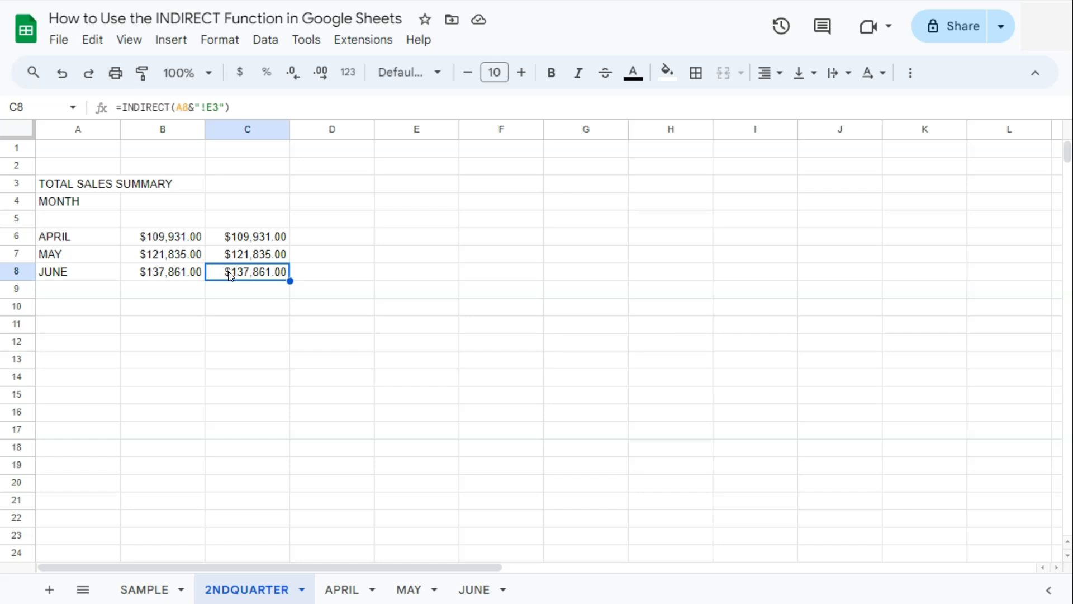